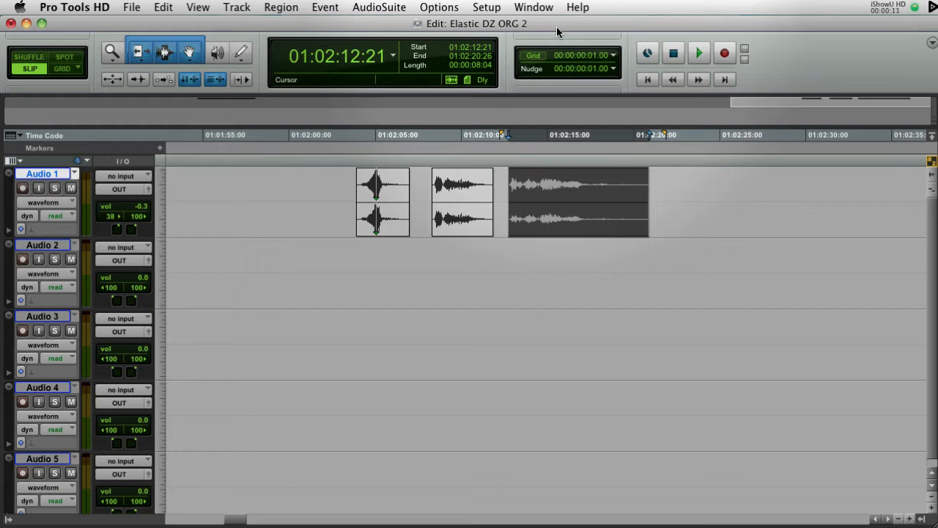
Step: Select a time range spanning tracks Audio 2 through Audio 5
{"action": "left_click", "coordinate": [405, 286]}
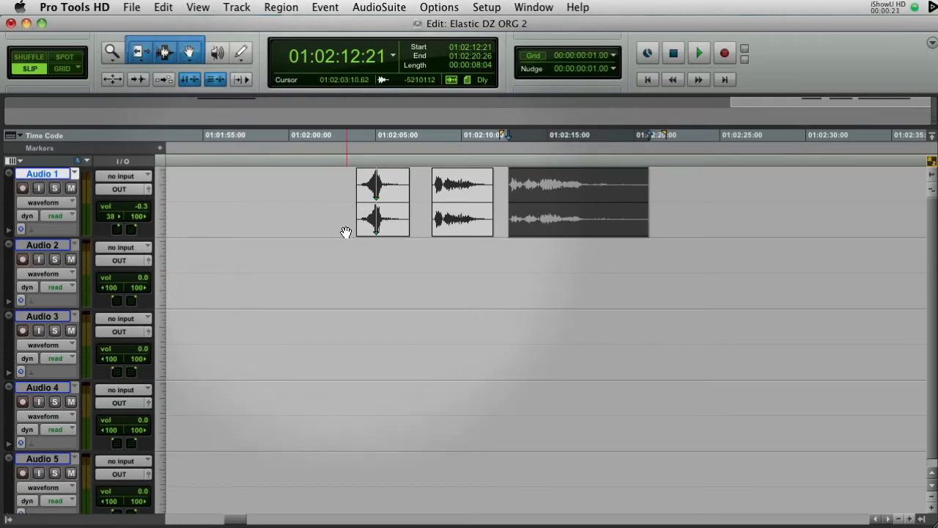
{"action": "mouse_move", "coordinate": [330, 192]}
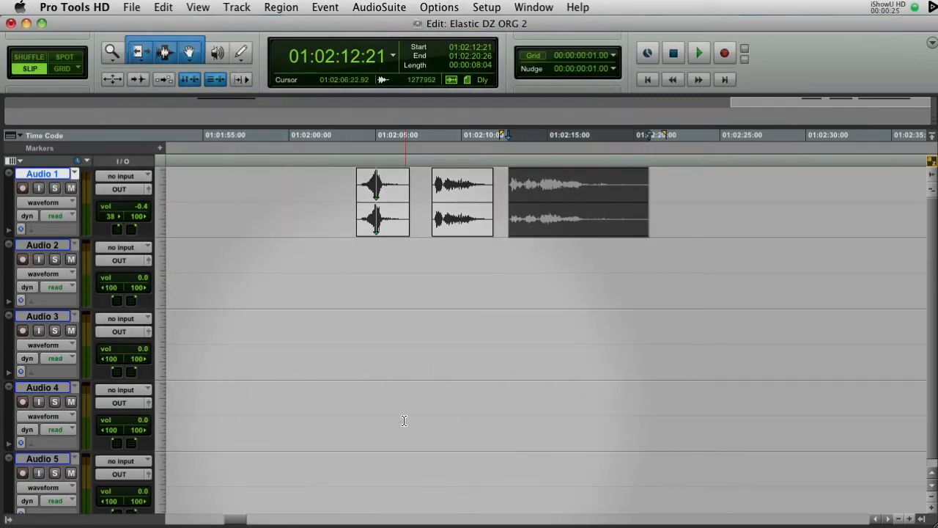
{"action": "left_click", "coordinate": [335, 258]}
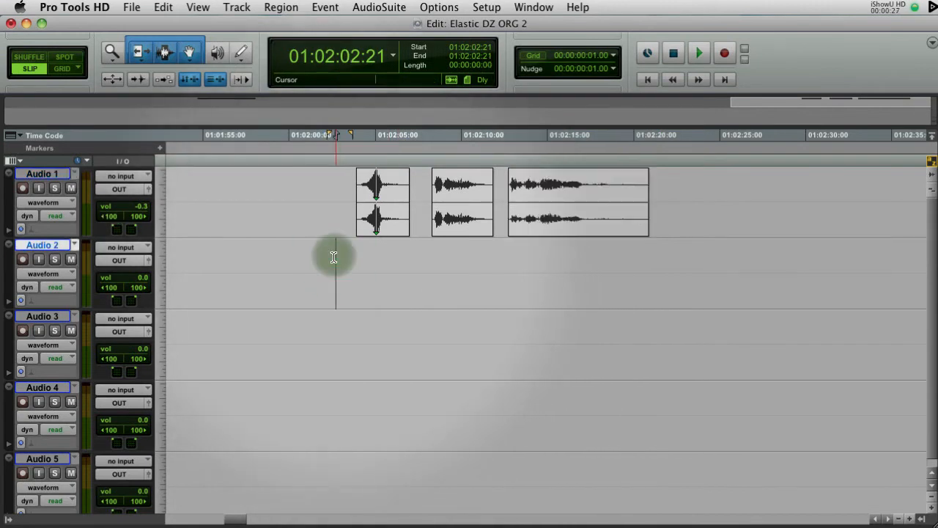
{"action": "left_click_drag", "start_coordinate": [314, 255], "coordinate": [440, 308]}
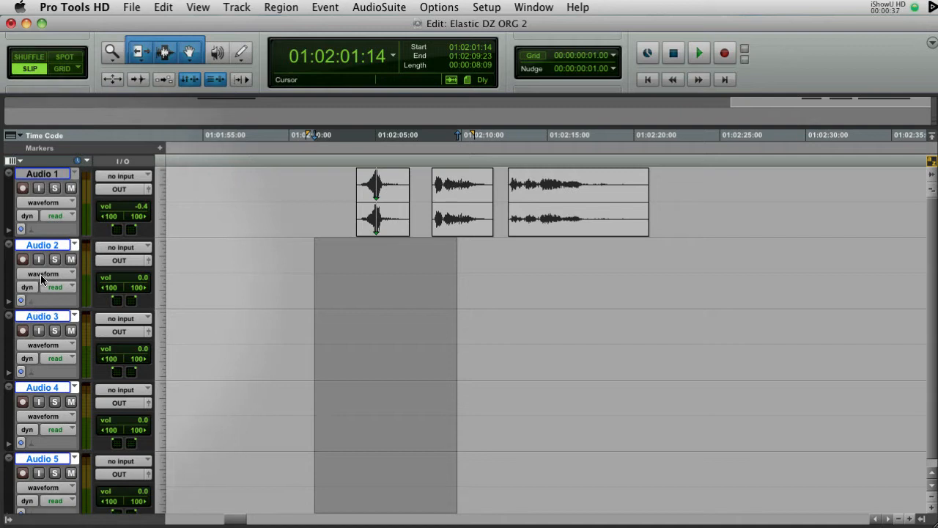
{"action": "mouse_move", "coordinate": [33, 304]}
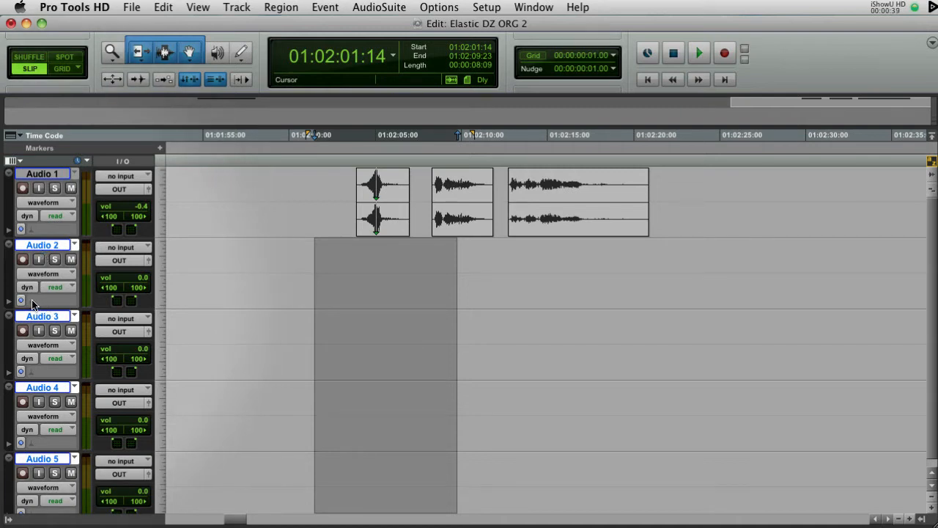
Step: Set Elastic Audio on the selected tracks Audio 2–5 to Polyphonic
{"action": "left_click", "coordinate": [21, 301]}
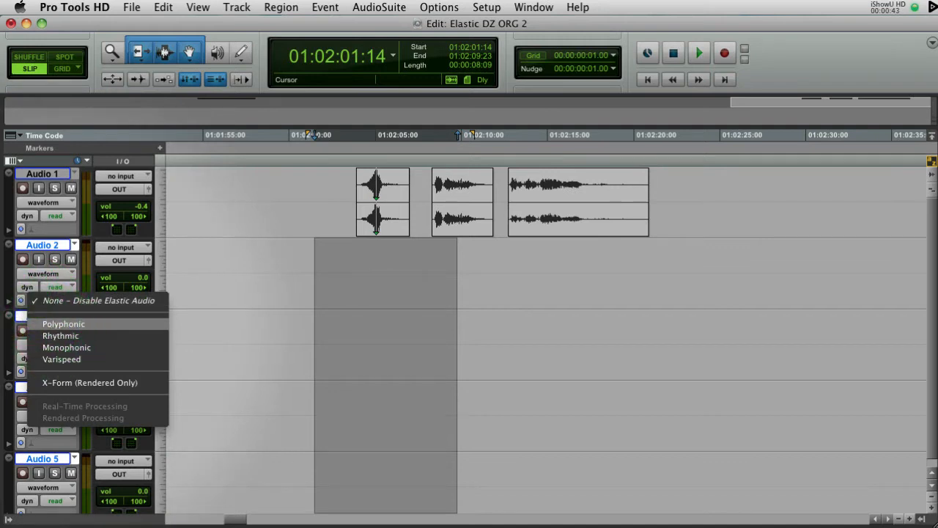
{"action": "left_click", "coordinate": [63, 323]}
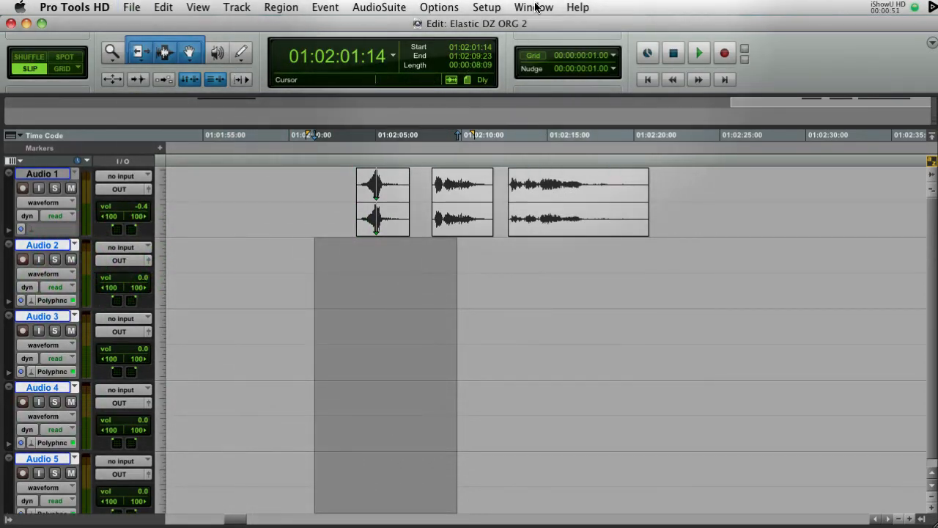
Step: Bring up the Color Palette from the Window menu and target it at Tracks
{"action": "left_click", "coordinate": [534, 7]}
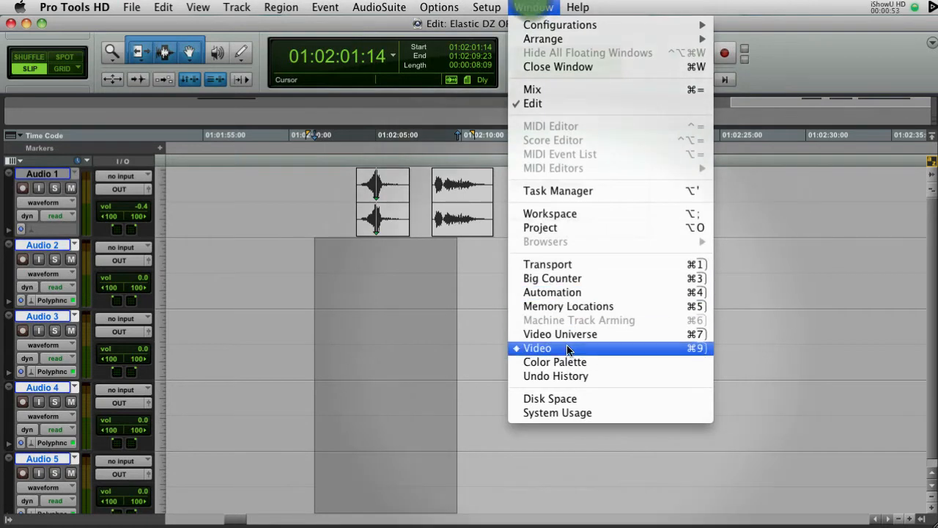
{"action": "left_click", "coordinate": [555, 362]}
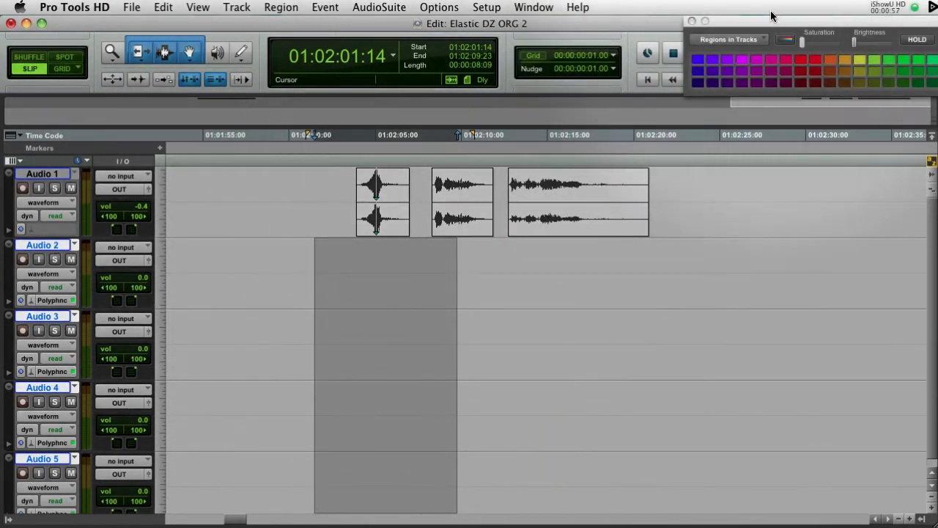
{"action": "left_click", "coordinate": [729, 39]}
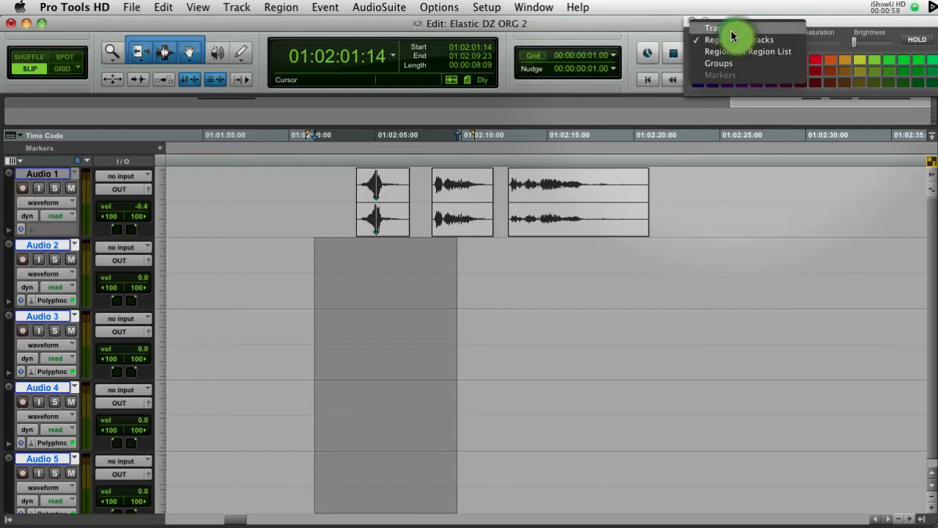
{"action": "left_click", "coordinate": [711, 27]}
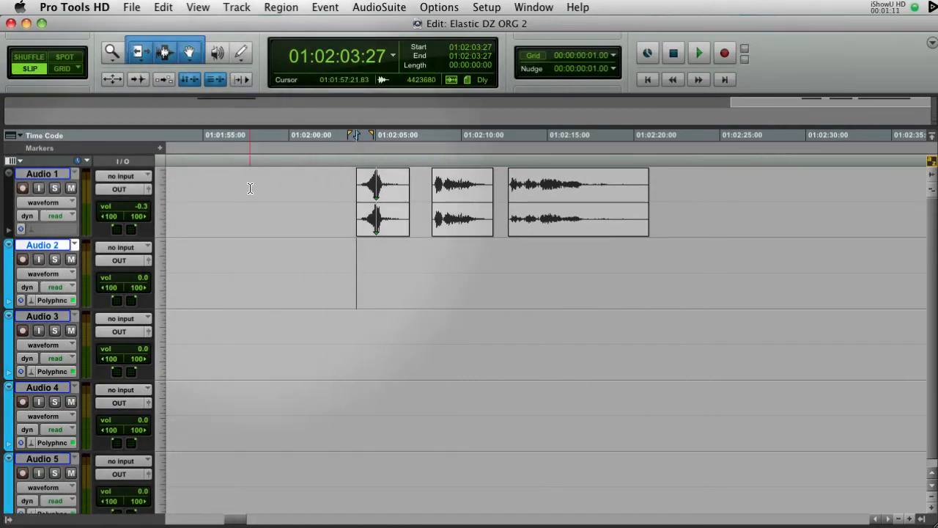
{"action": "left_click", "coordinate": [346, 262]}
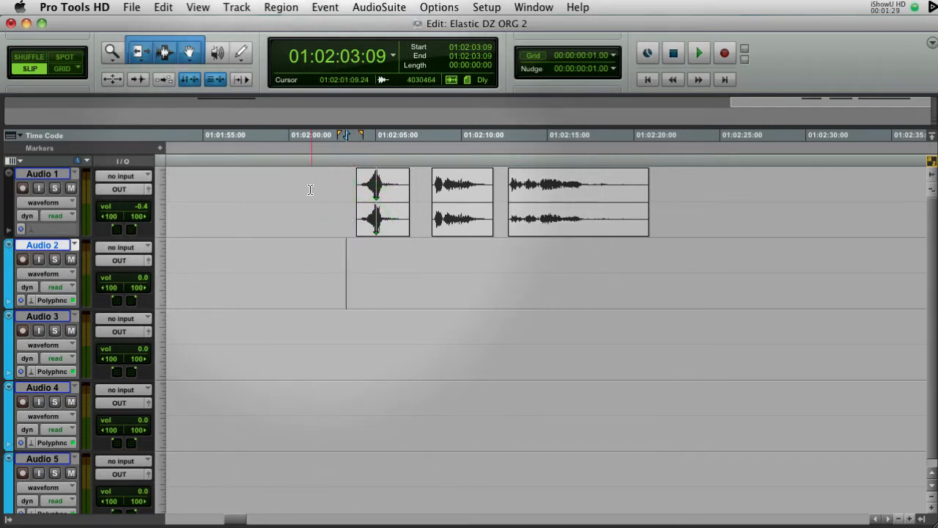
{"action": "left_click_drag", "start_coordinate": [286, 190], "coordinate": [667, 189]}
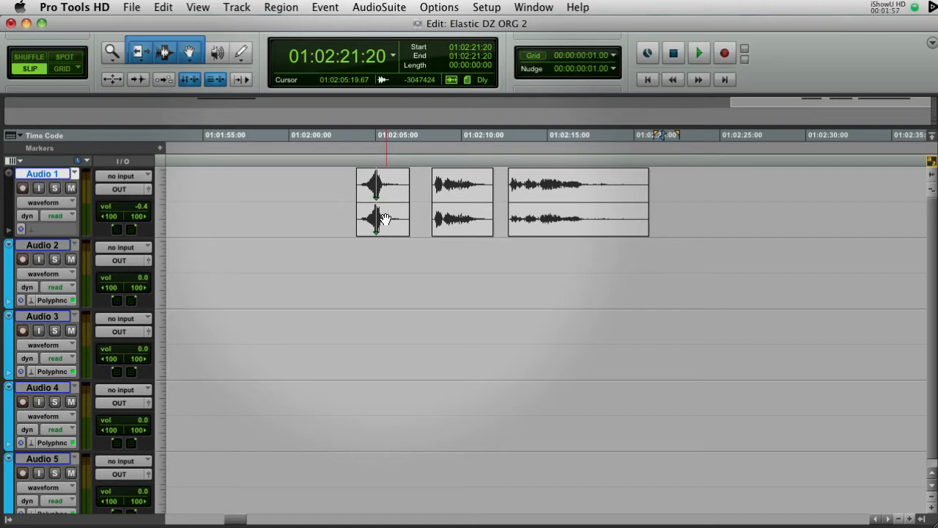
{"action": "left_click", "coordinate": [387, 218]}
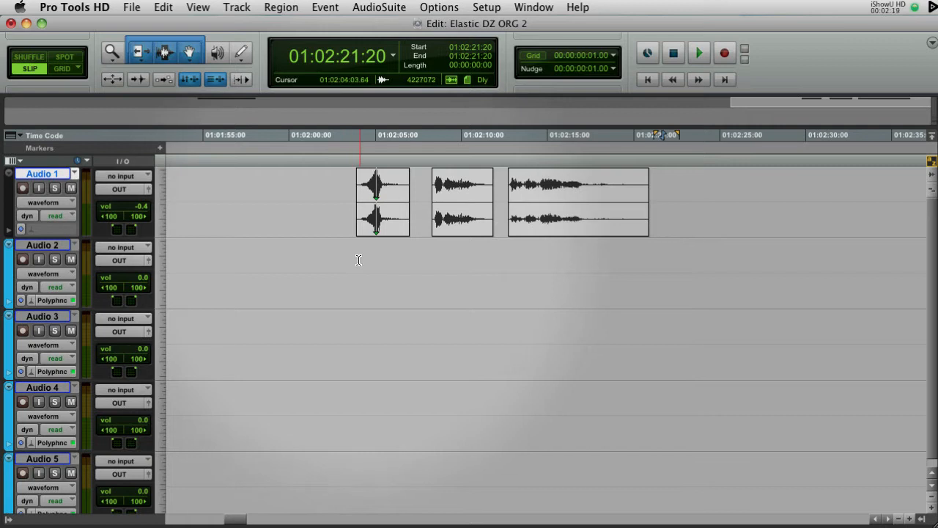
{"action": "left_click", "coordinate": [356, 262]}
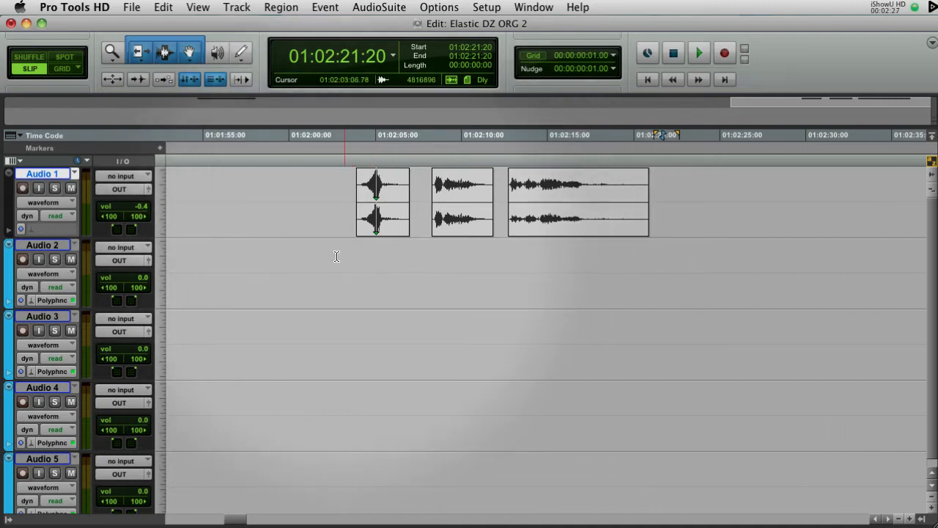
{"action": "mouse_move", "coordinate": [359, 316]}
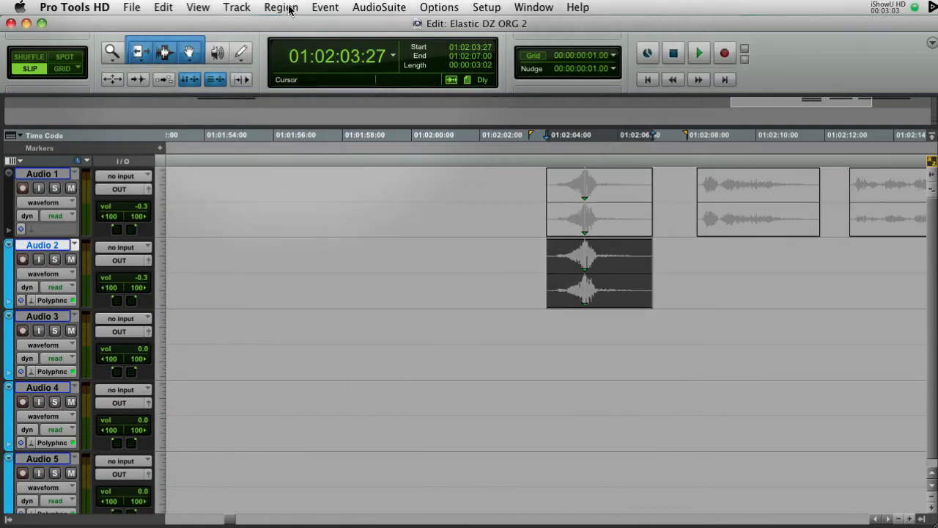
Step: Show Elastic Properties for the Audio 2 copy and edit its Pitch Shift amount
{"action": "left_click", "coordinate": [280, 7]}
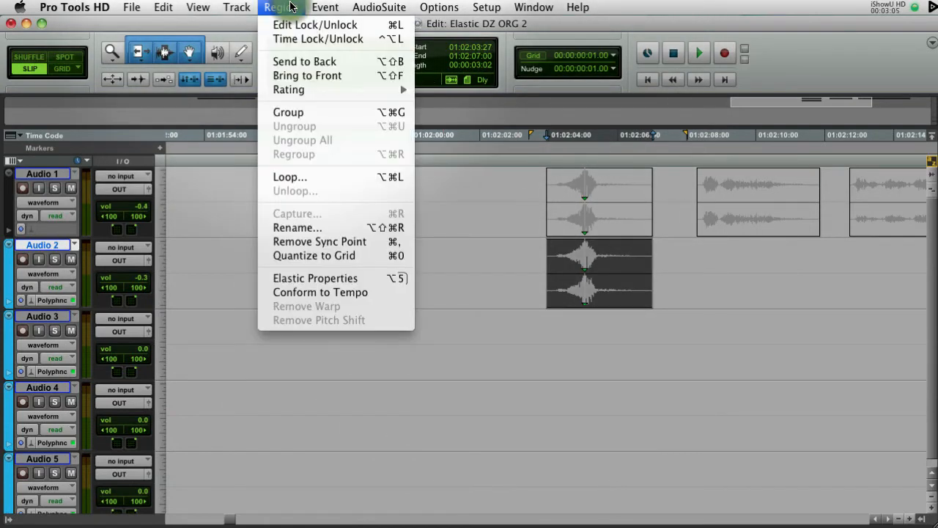
{"action": "mouse_move", "coordinate": [300, 273]}
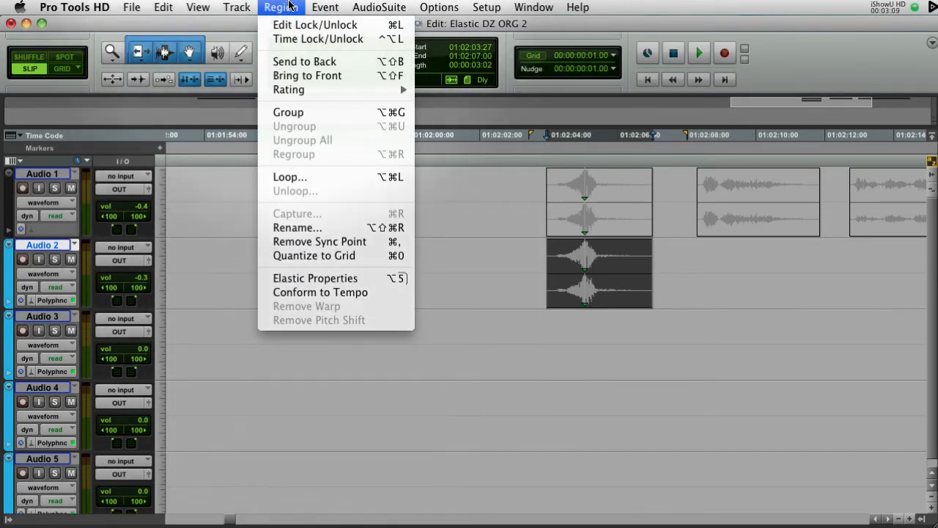
{"action": "left_click", "coordinate": [315, 278]}
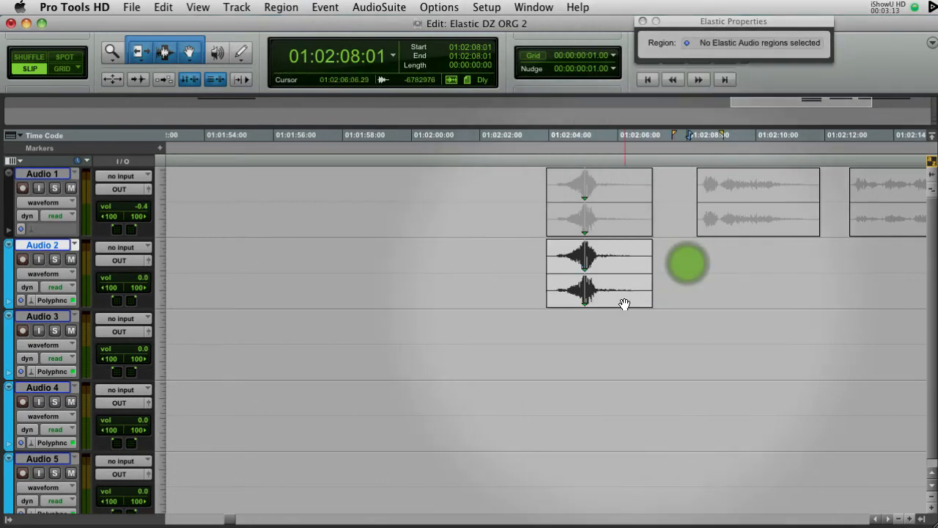
{"action": "left_click", "coordinate": [599, 275]}
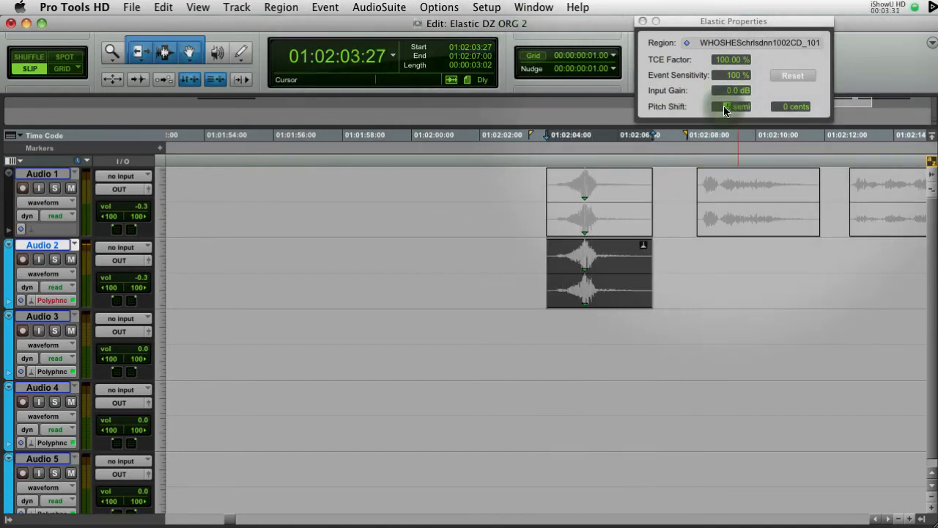
{"action": "left_click", "coordinate": [729, 106]}
{"action": "type", "text": "-24"}
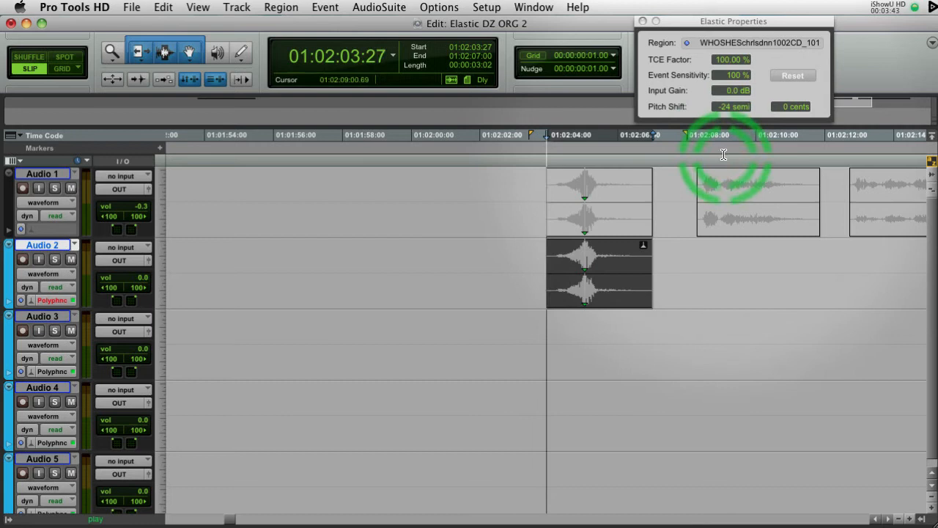
{"action": "left_click", "coordinate": [730, 107]}
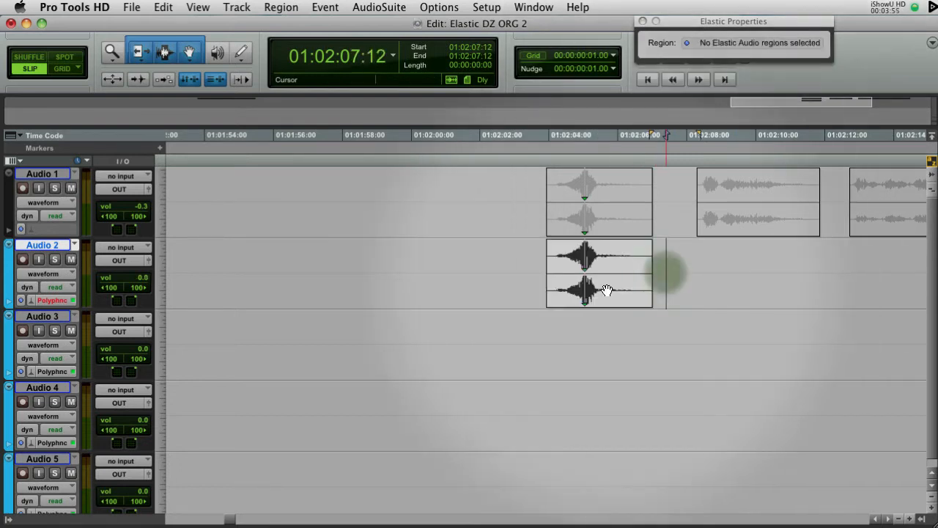
Step: Reselect the Audio 2 sound effect, dismissing an accidental new-marker dialog
{"action": "left_click", "coordinate": [599, 275]}
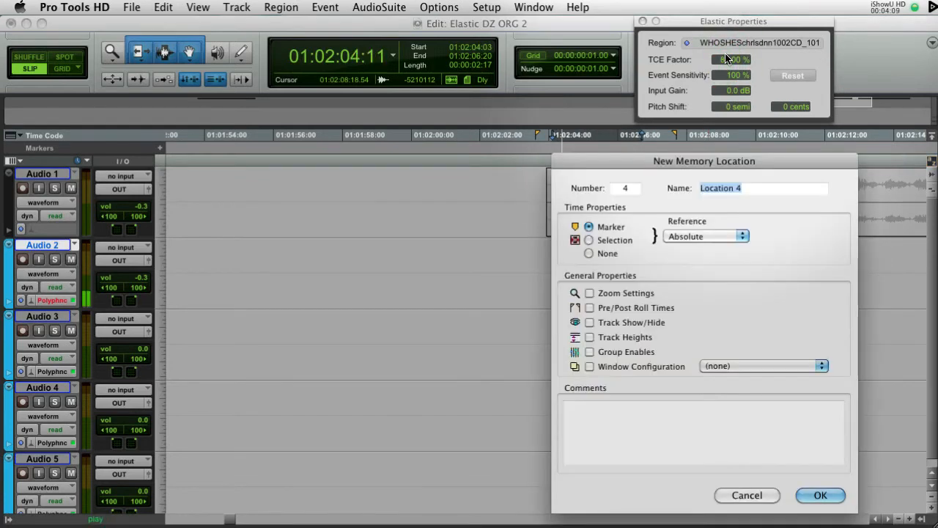
{"action": "left_click", "coordinate": [820, 495]}
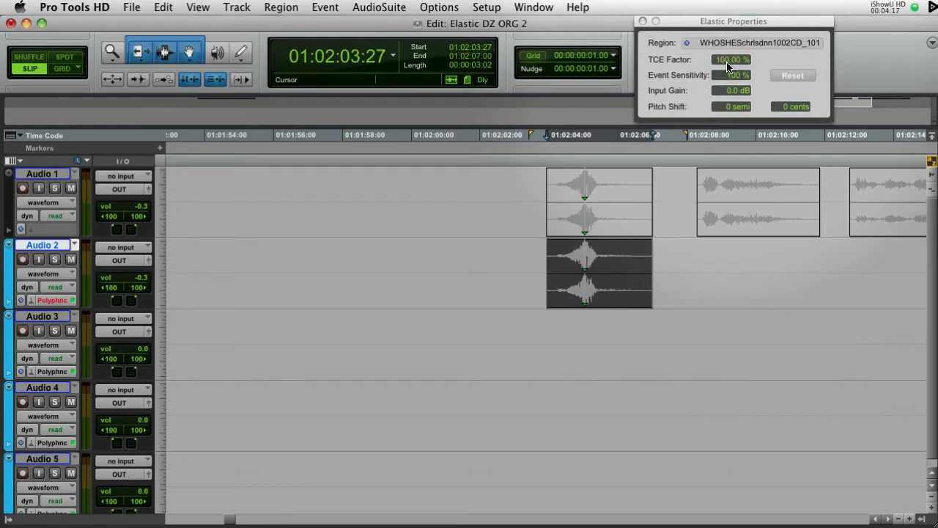
{"action": "left_click", "coordinate": [534, 261]}
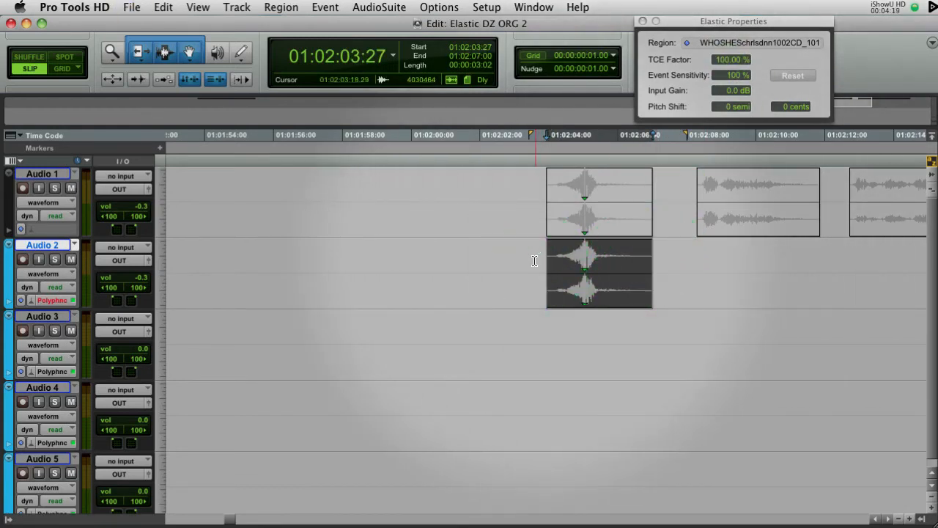
{"action": "left_click", "coordinate": [416, 267]}
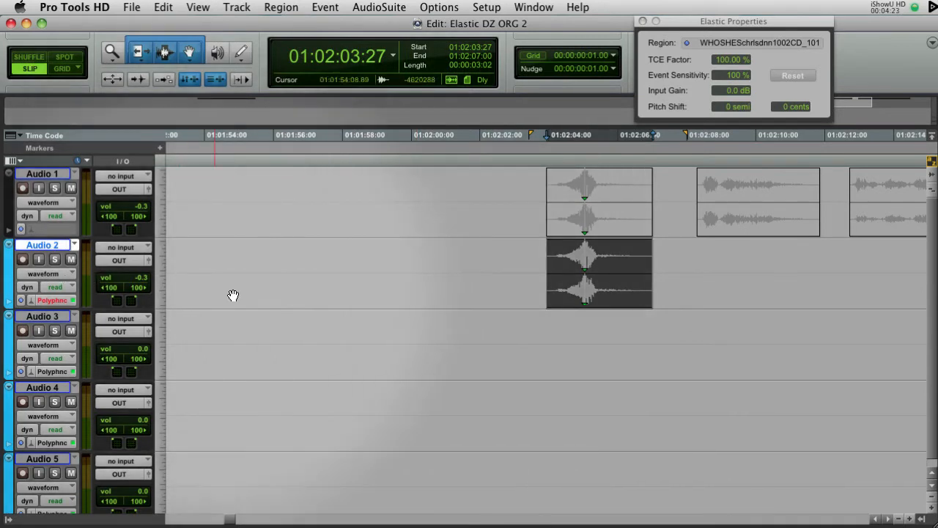
{"action": "mouse_move", "coordinate": [55, 277]}
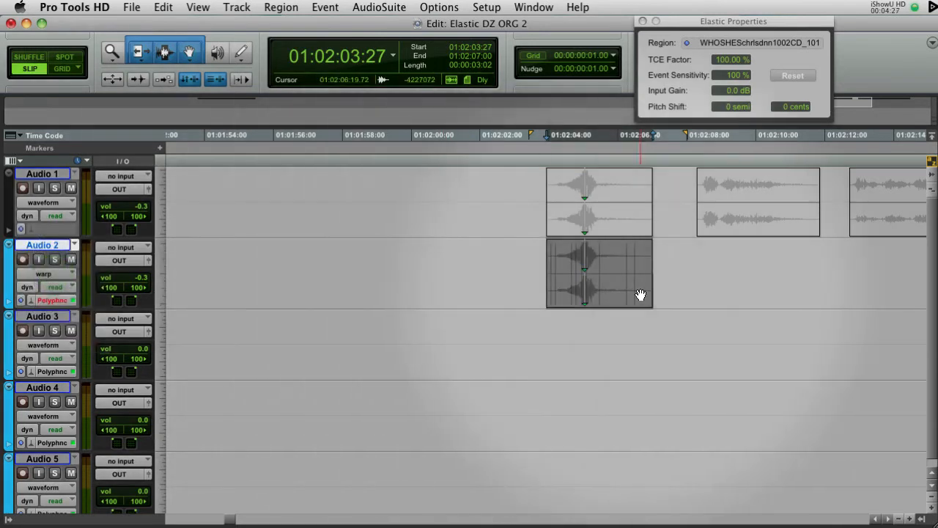
Step: Zoom into the Audio 2 hit, anchor warp markers before and after it and stretch/compress between them
{"action": "left_click", "coordinate": [579, 273]}
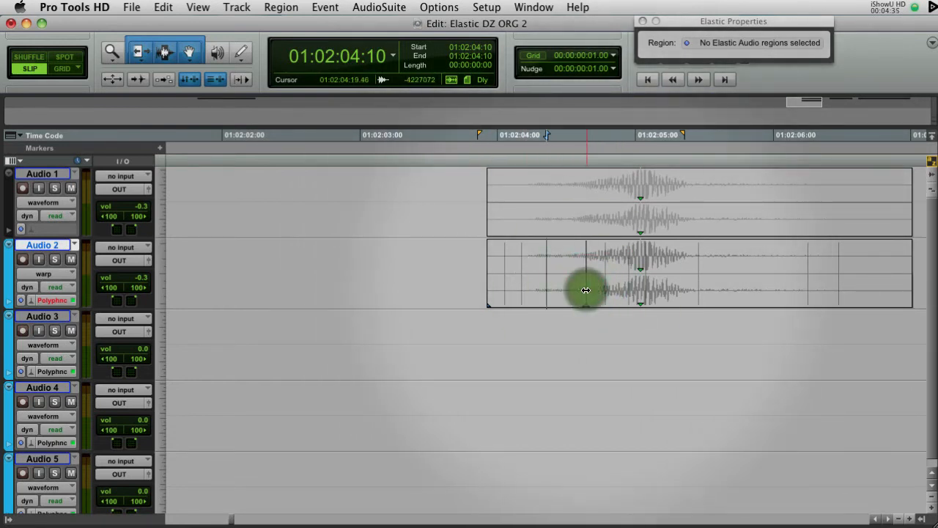
{"action": "left_click_drag", "start_coordinate": [586, 290], "coordinate": [577, 288]}
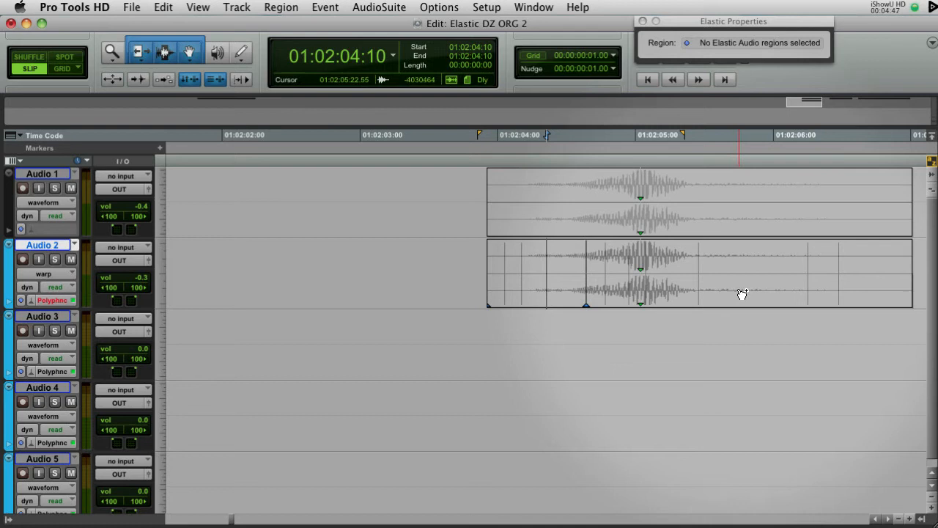
{"action": "left_click", "coordinate": [739, 286]}
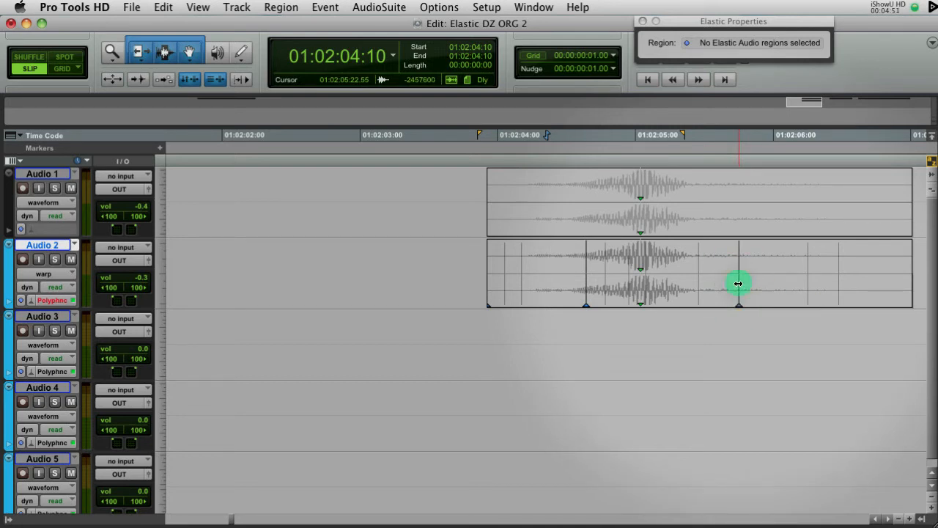
{"action": "left_click_drag", "start_coordinate": [739, 284], "coordinate": [766, 284]}
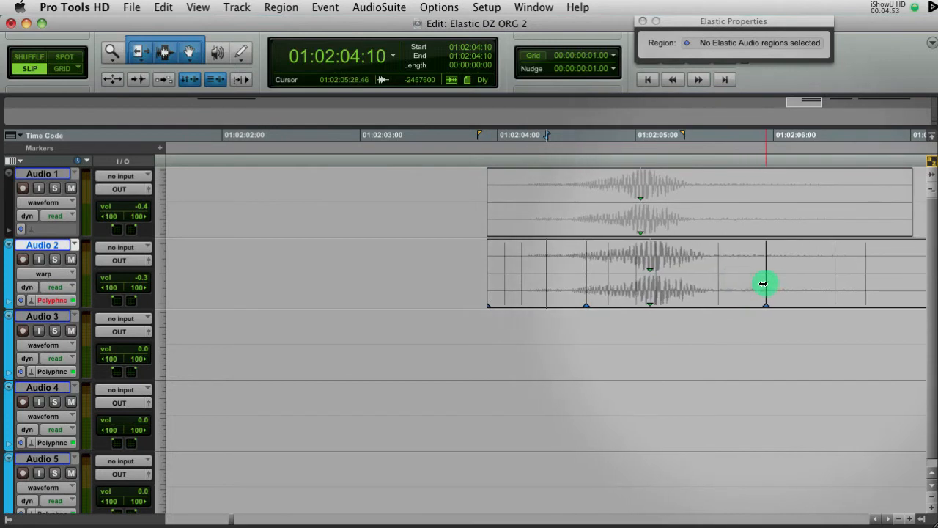
{"action": "left_click_drag", "start_coordinate": [766, 285], "coordinate": [586, 284]}
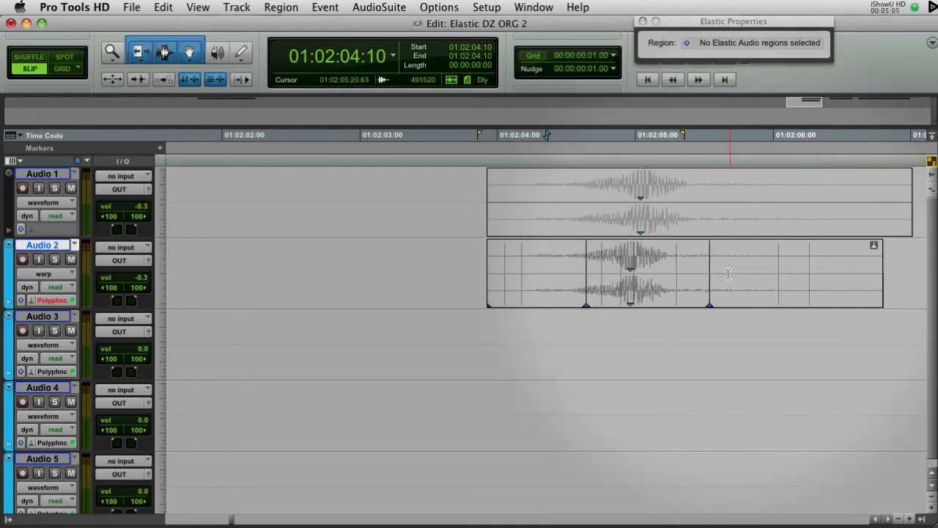
Step: Rework the warp so the hit sits nearer the Audio 1 peak with a shortened tail, adding a tail anchor
{"action": "left_click_drag", "start_coordinate": [708, 286], "coordinate": [628, 286]}
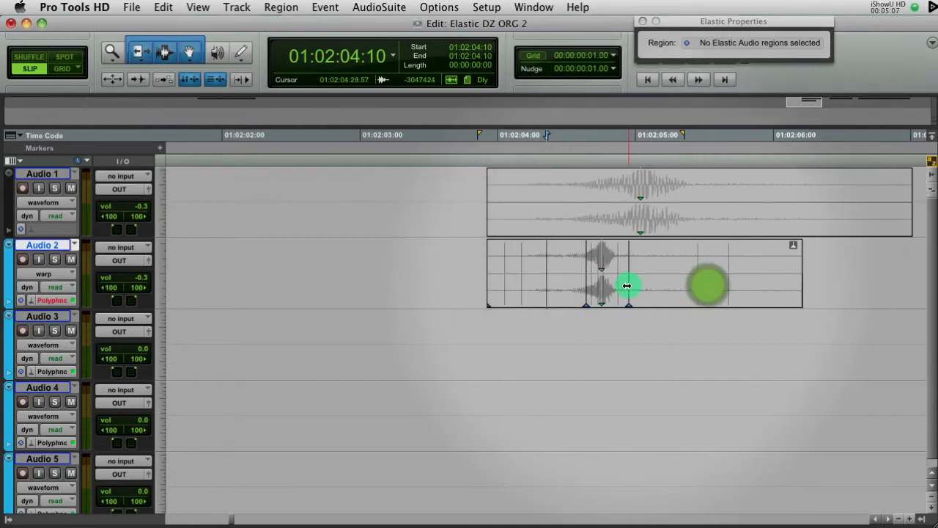
{"action": "left_click_drag", "start_coordinate": [629, 286], "coordinate": [816, 285]}
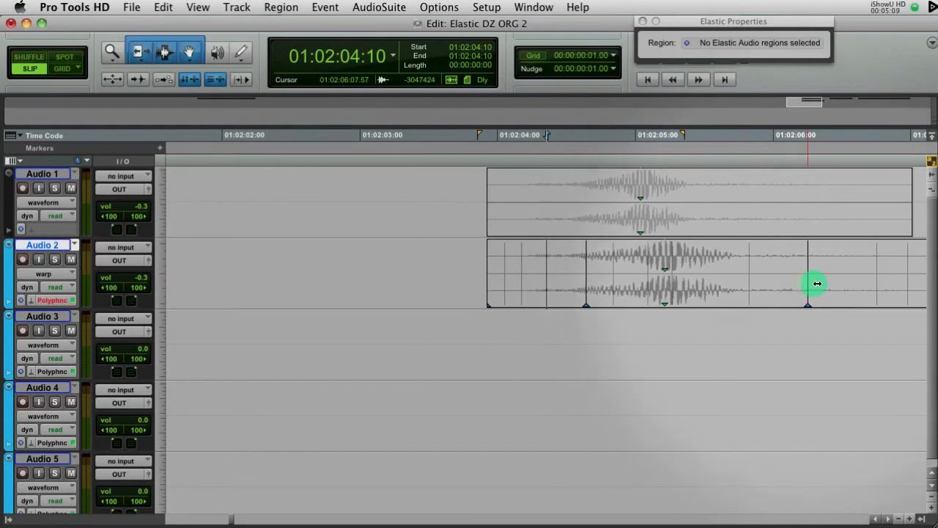
{"action": "left_click_drag", "start_coordinate": [817, 284], "coordinate": [913, 283]}
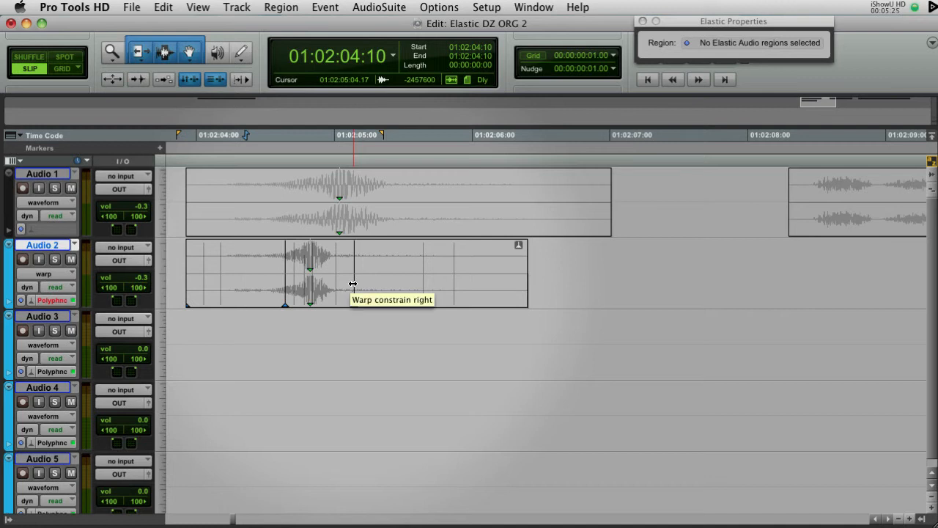
{"action": "left_click_drag", "start_coordinate": [352, 284], "coordinate": [660, 284]}
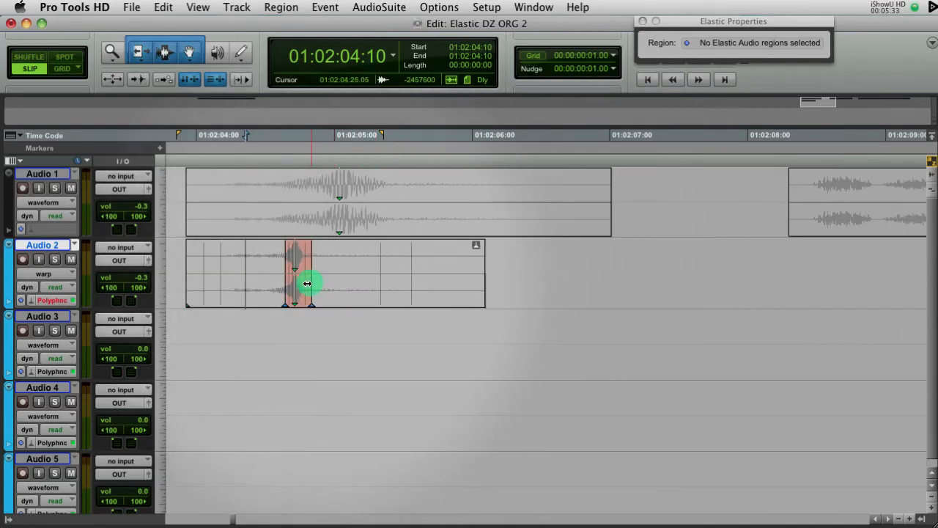
{"action": "left_click_drag", "start_coordinate": [308, 284], "coordinate": [336, 281]}
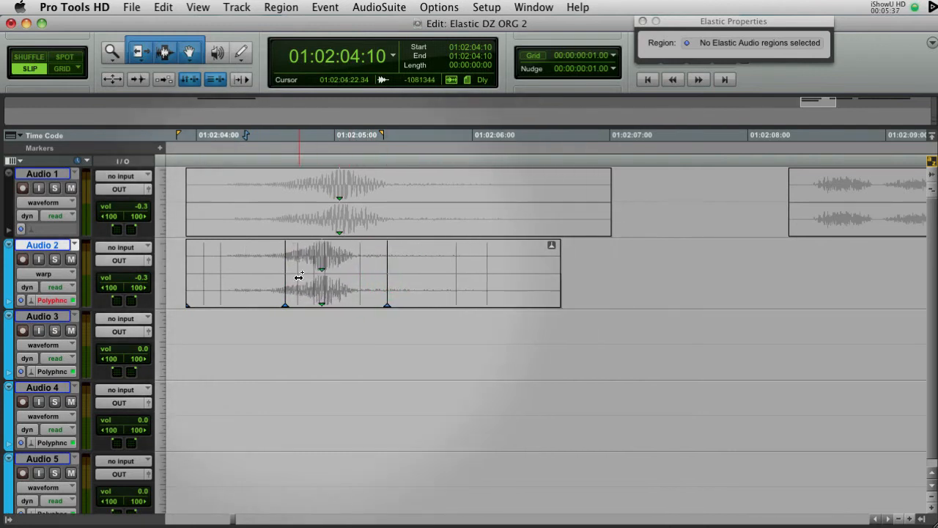
{"action": "left_click", "coordinate": [271, 261]}
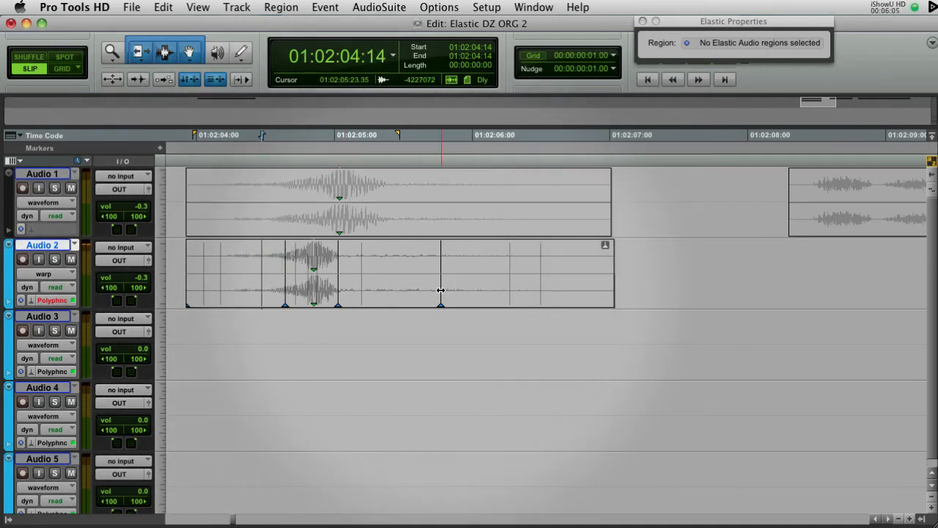
{"action": "left_click", "coordinate": [257, 257]}
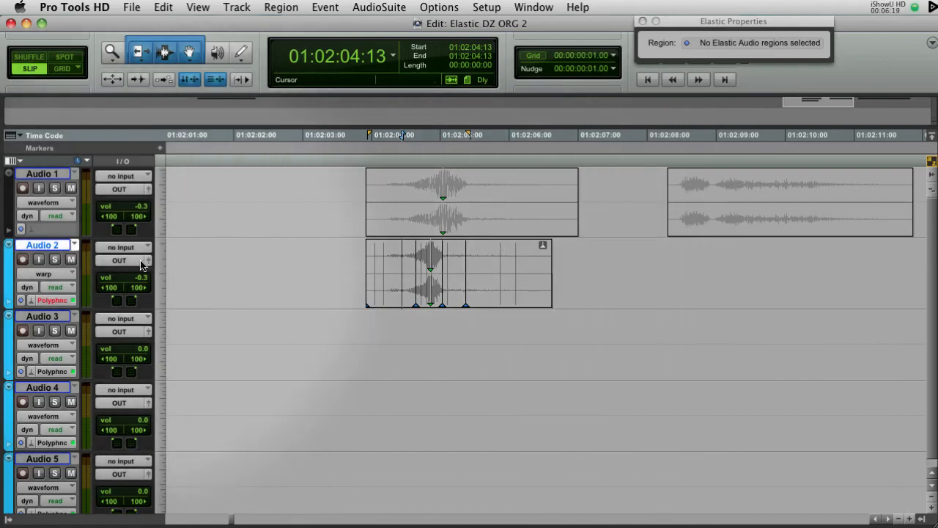
Step: Drag the Audio 2 warp marker so the hit lines up under the Audio 1 hit
{"action": "left_click", "coordinate": [390, 261]}
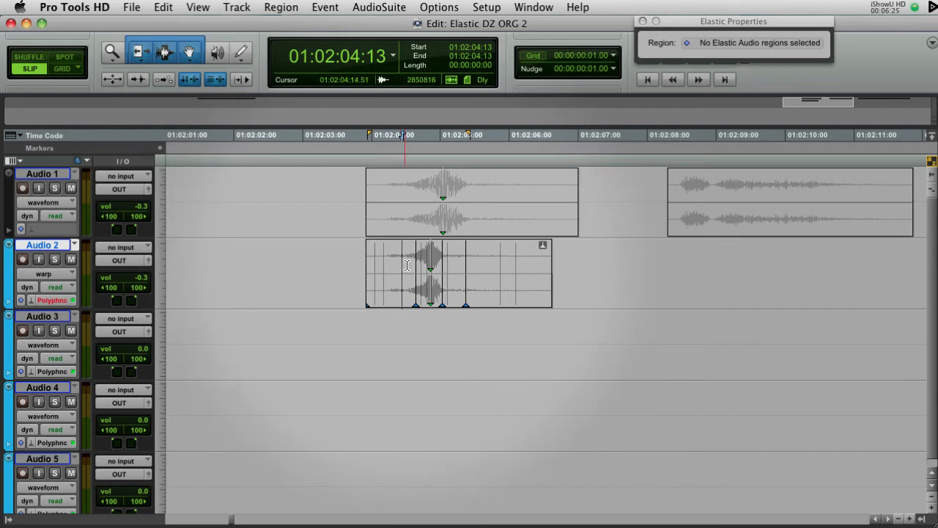
{"action": "mouse_move", "coordinate": [408, 284]}
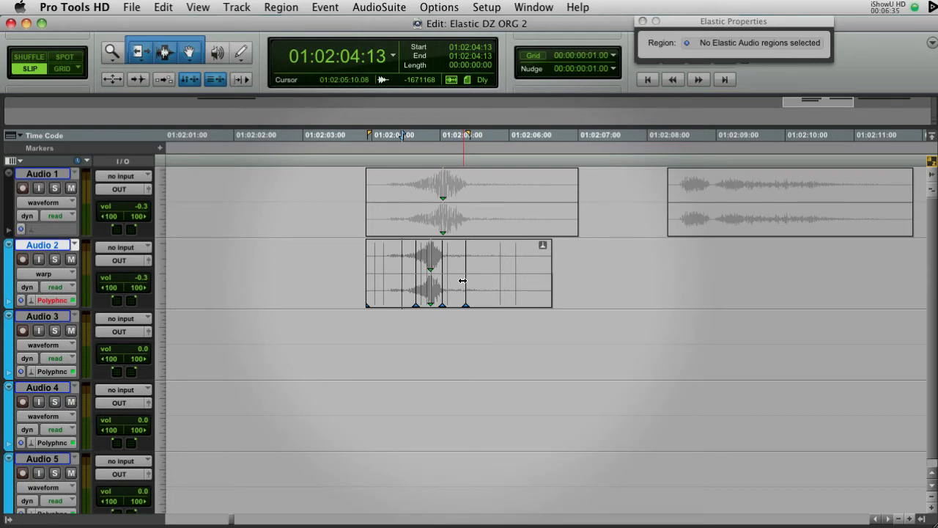
{"action": "mouse_move", "coordinate": [463, 280]}
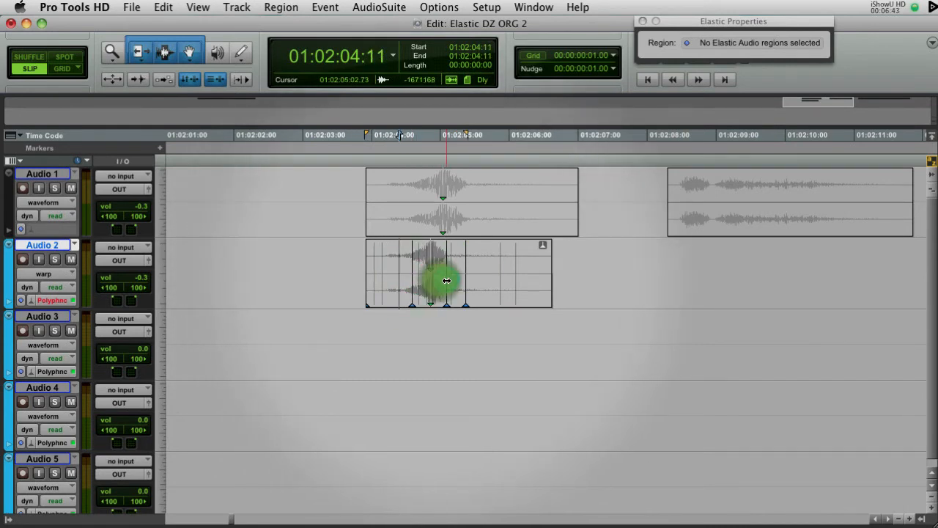
{"action": "left_click_drag", "start_coordinate": [445, 281], "coordinate": [477, 284]}
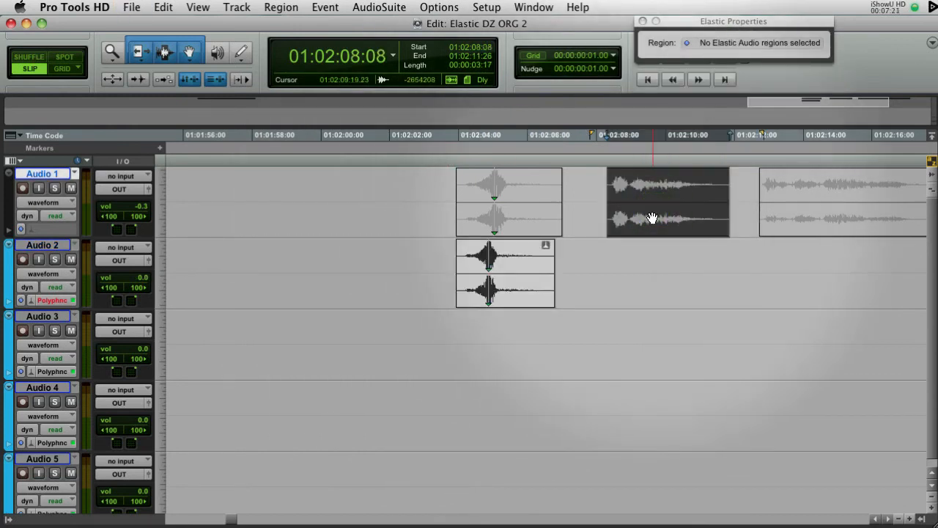
Step: Copy the growl onto Audio 3, solo it to audition, and add the longer effect on Audio 4
{"action": "left_click", "coordinate": [653, 217]}
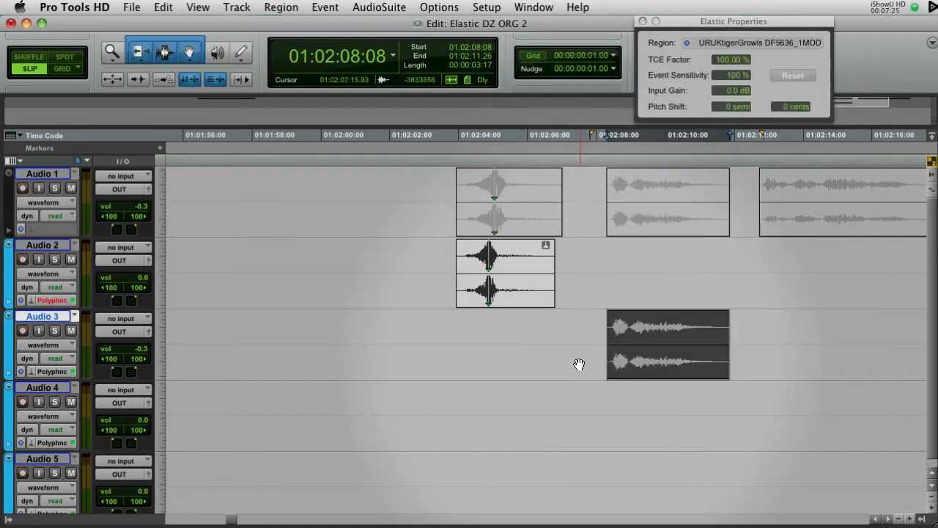
{"action": "left_click", "coordinate": [580, 362]}
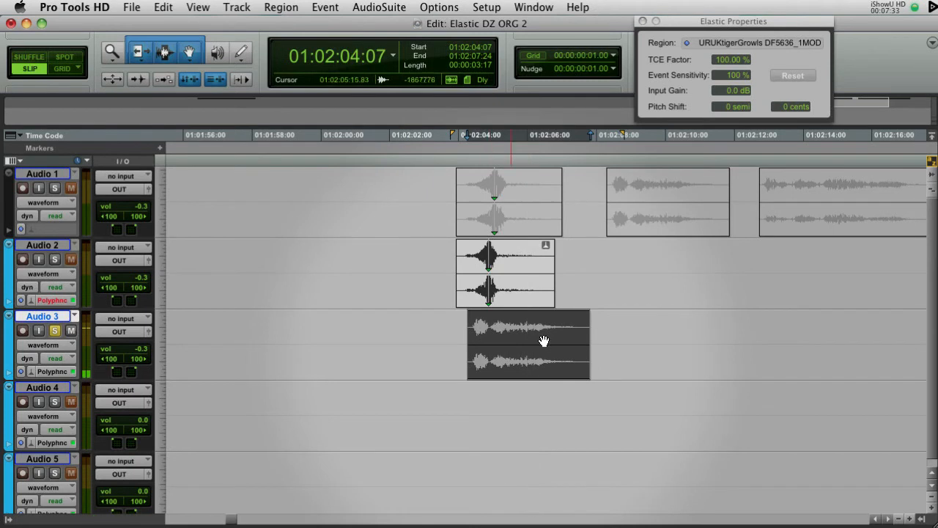
{"action": "left_click", "coordinate": [805, 220]}
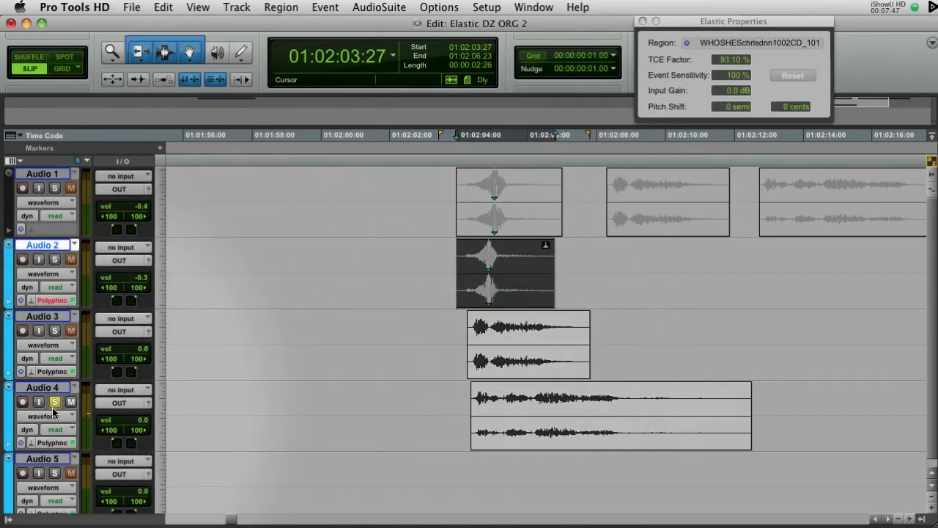
{"action": "left_click", "coordinate": [502, 365]}
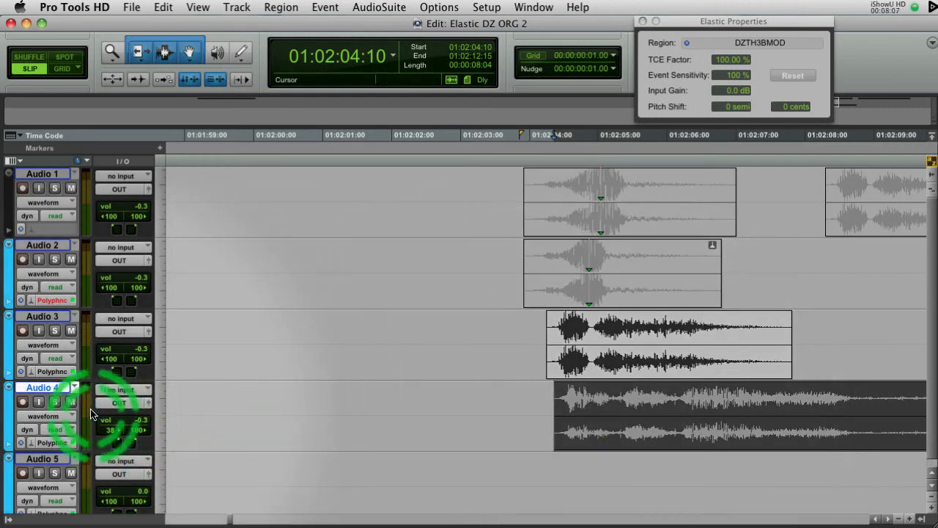
{"action": "left_click", "coordinate": [42, 416]}
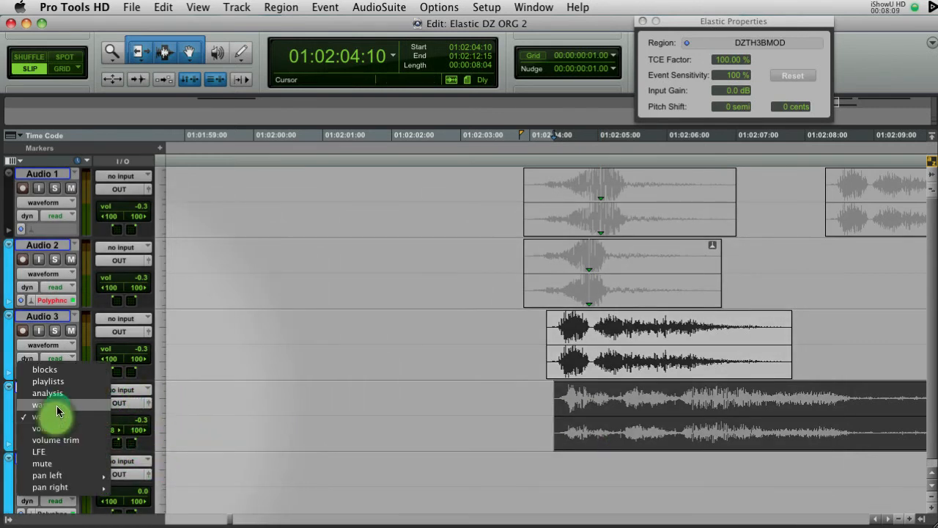
Step: Switch the Audio 4 track display to Warp view
{"action": "left_click", "coordinate": [48, 405]}
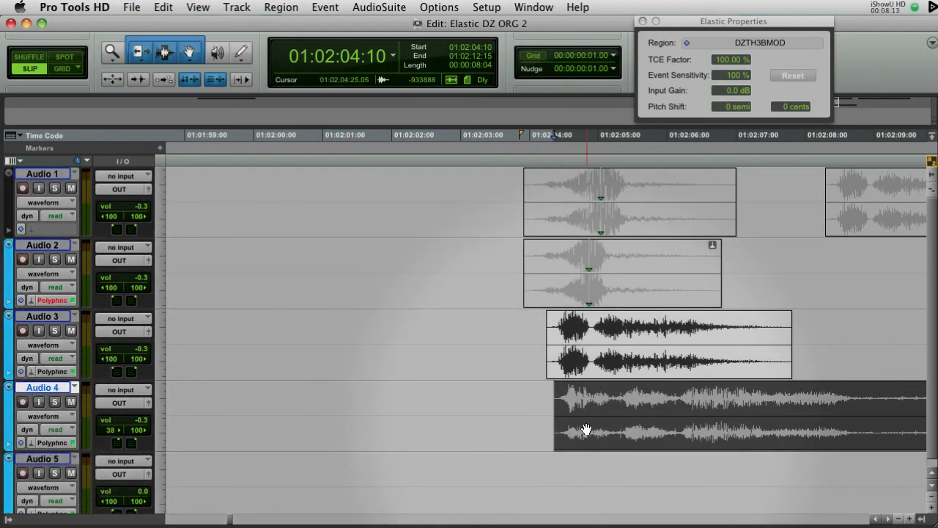
{"action": "left_click", "coordinate": [44, 415]}
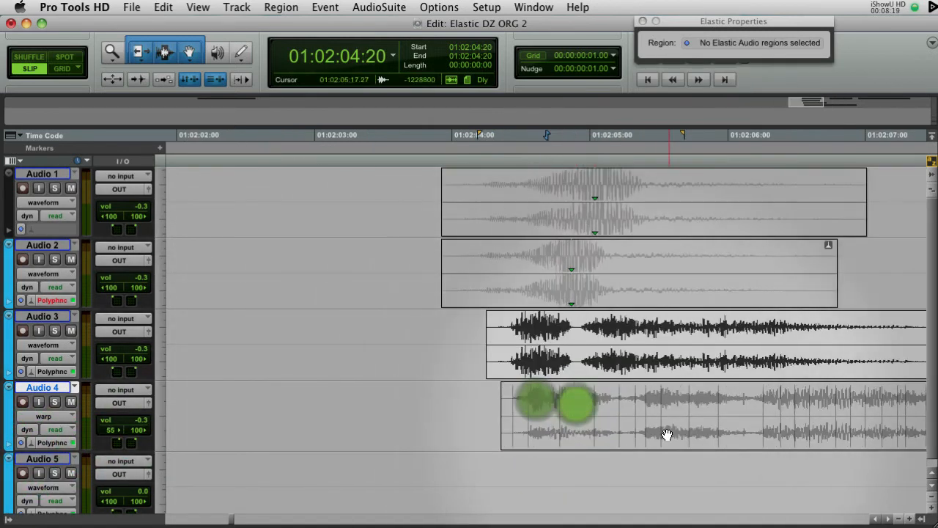
{"action": "left_click", "coordinate": [535, 415]}
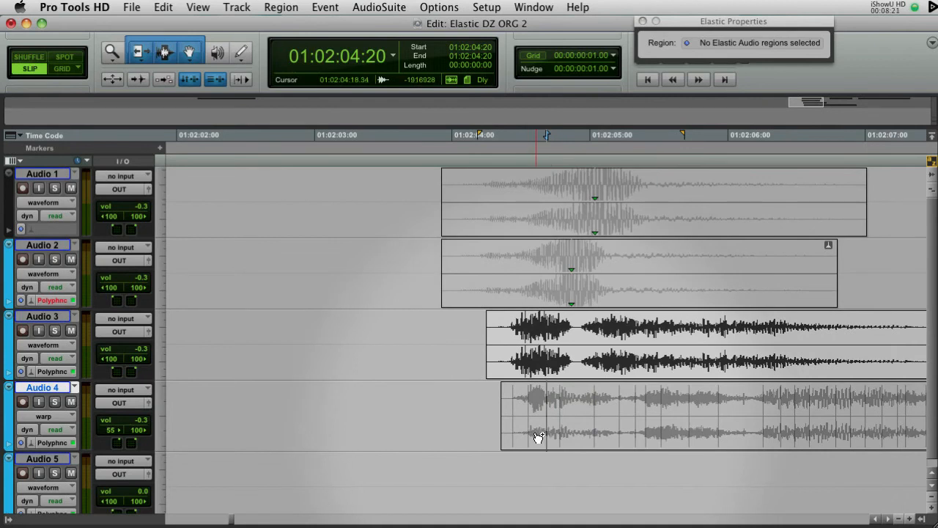
Step: Add warp markers at Audio 4's opening transients and drag the first to line up with the tracks above
{"action": "left_click", "coordinate": [523, 443]}
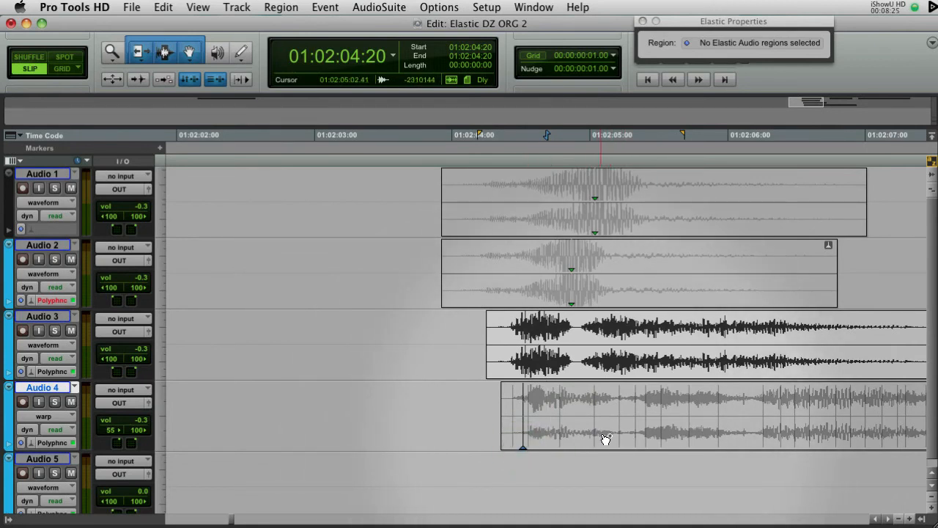
{"action": "left_click", "coordinate": [604, 431]}
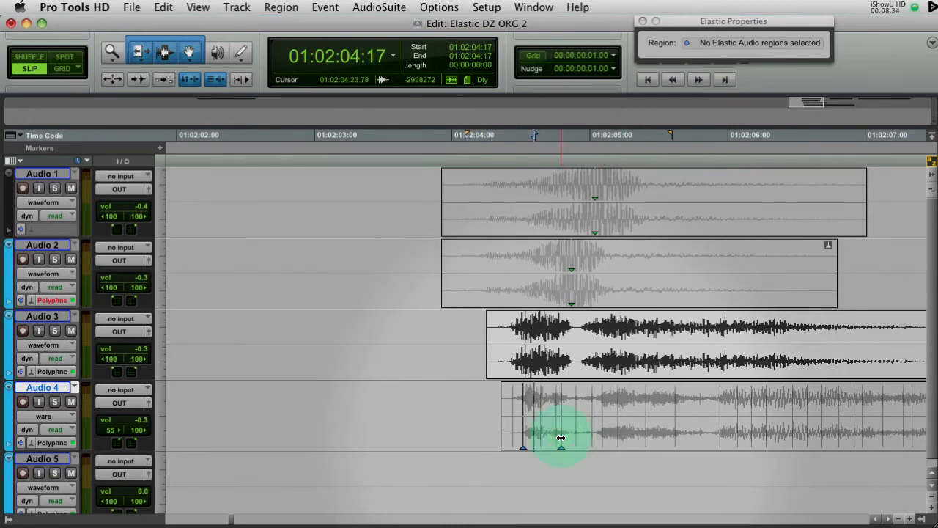
{"action": "left_click_drag", "start_coordinate": [561, 438], "coordinate": [520, 438]}
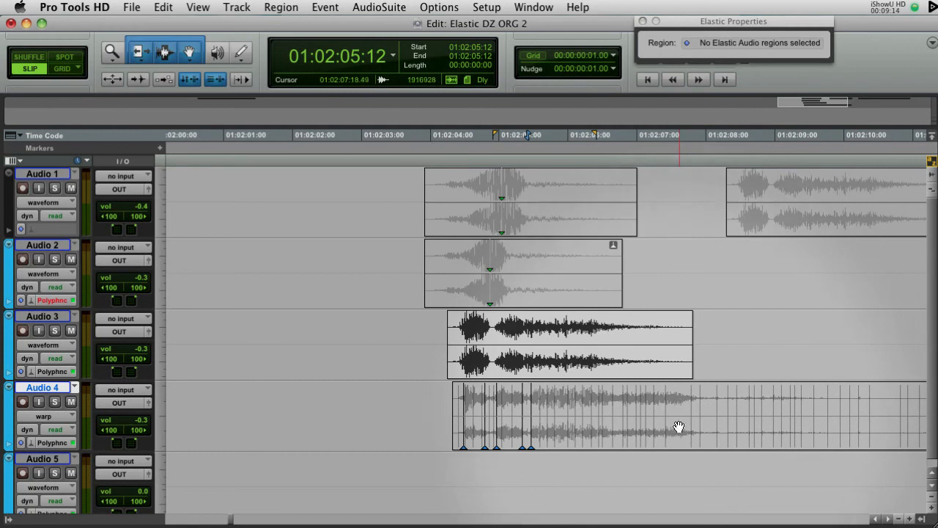
Step: Add tail warp markers on Audio 4 and compress the end so the region finishes sooner
{"action": "left_click", "coordinate": [676, 427]}
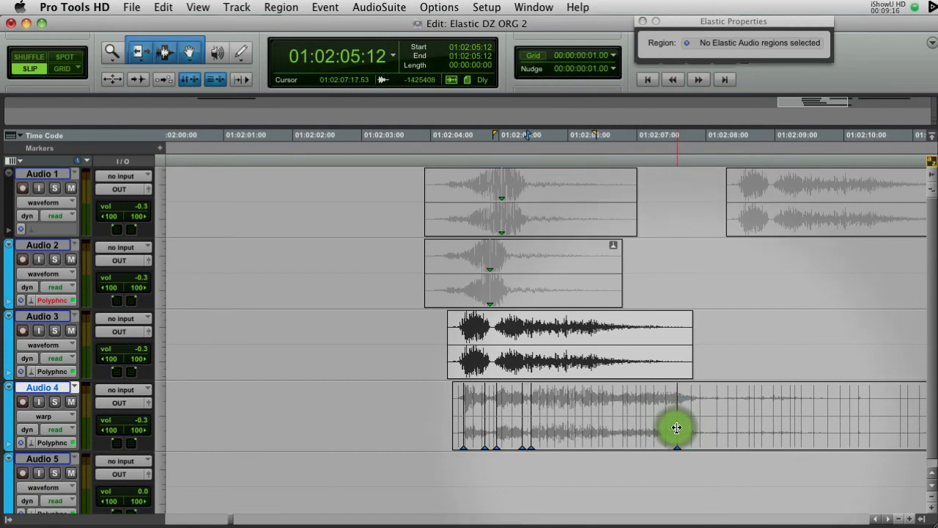
{"action": "mouse_move", "coordinate": [677, 428]}
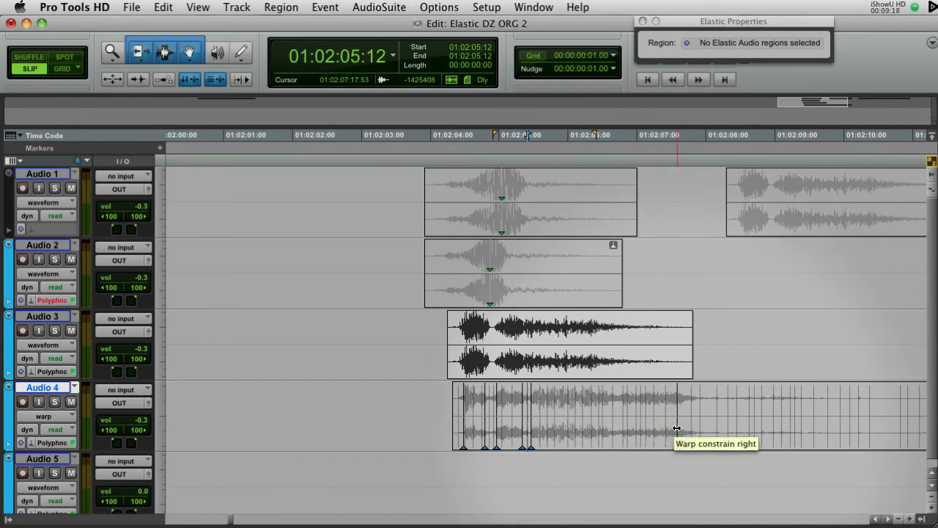
{"action": "left_click", "coordinate": [617, 427]}
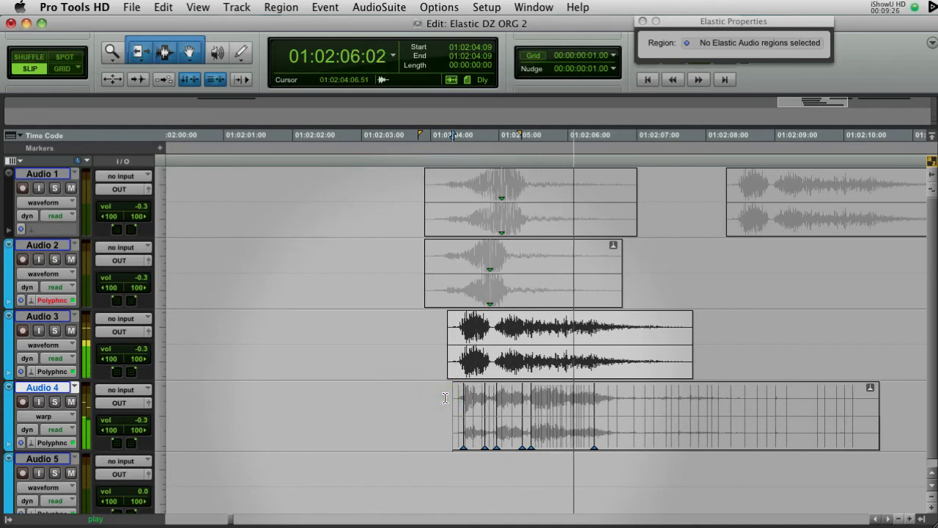
{"action": "left_click", "coordinate": [693, 409]}
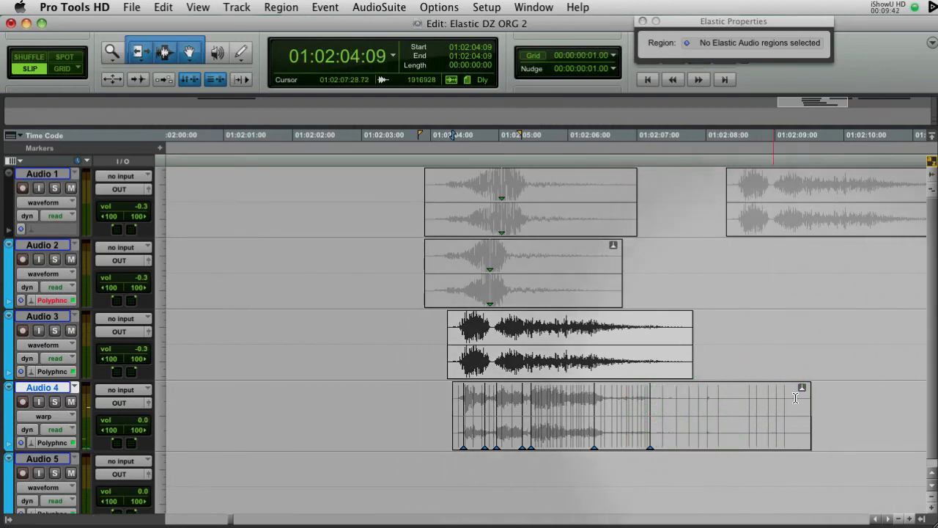
Step: Return Audio 4 to Waveform view and set the Pitch Shift for Audio 3's separated opening hit
{"action": "left_click", "coordinate": [445, 397]}
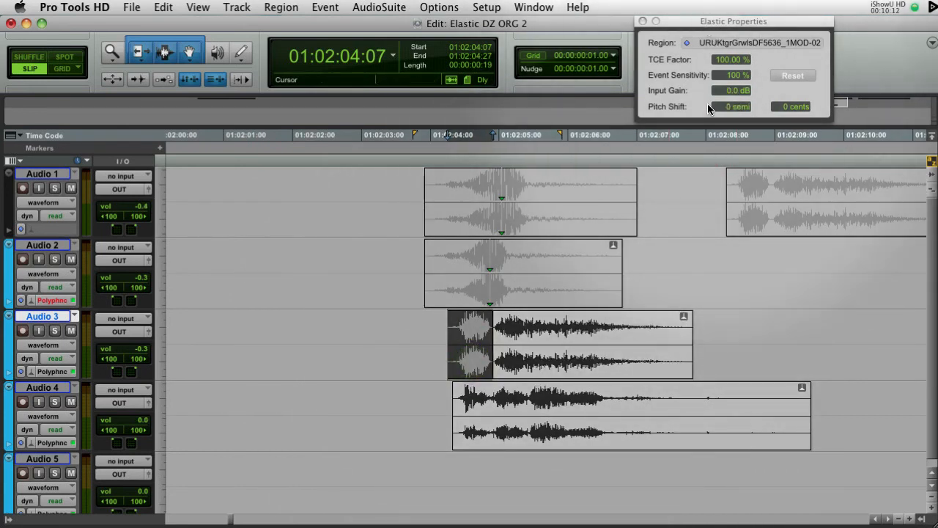
{"action": "left_click", "coordinate": [440, 341]}
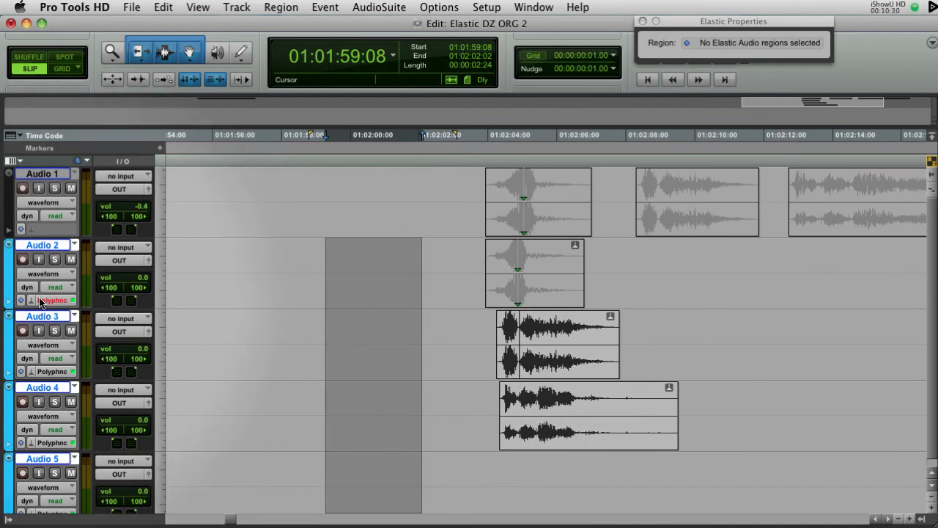
Step: Choose None – Disable Elastic Audio on Audio 2 and Commit the warped audio
{"action": "left_click", "coordinate": [54, 300]}
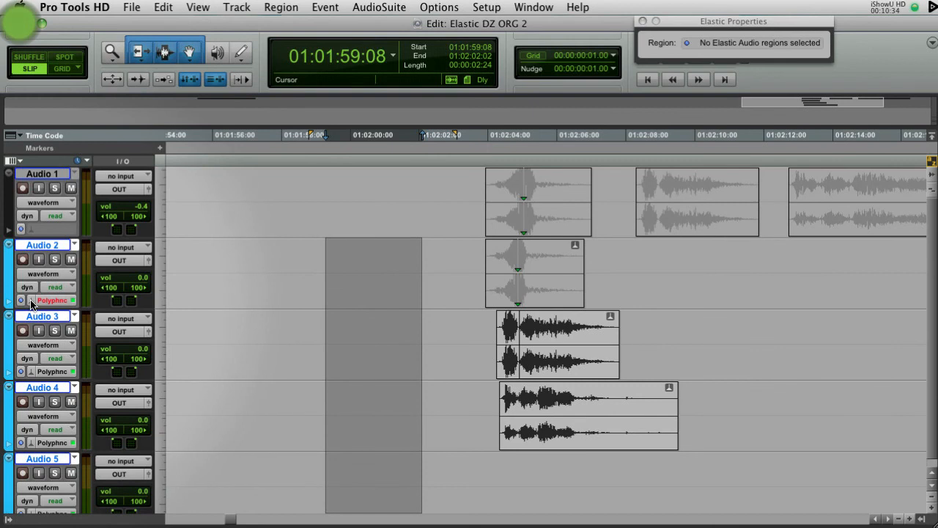
{"action": "left_click", "coordinate": [52, 299]}
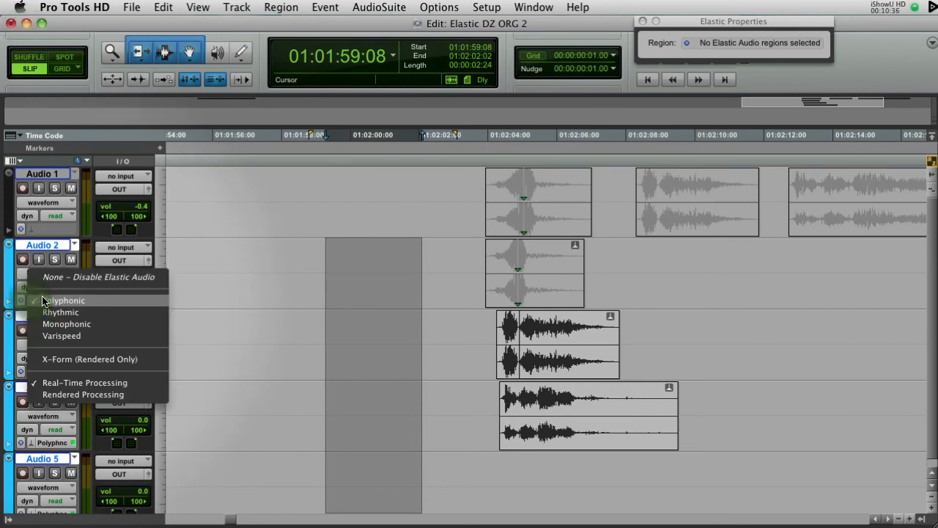
{"action": "mouse_move", "coordinate": [62, 277]}
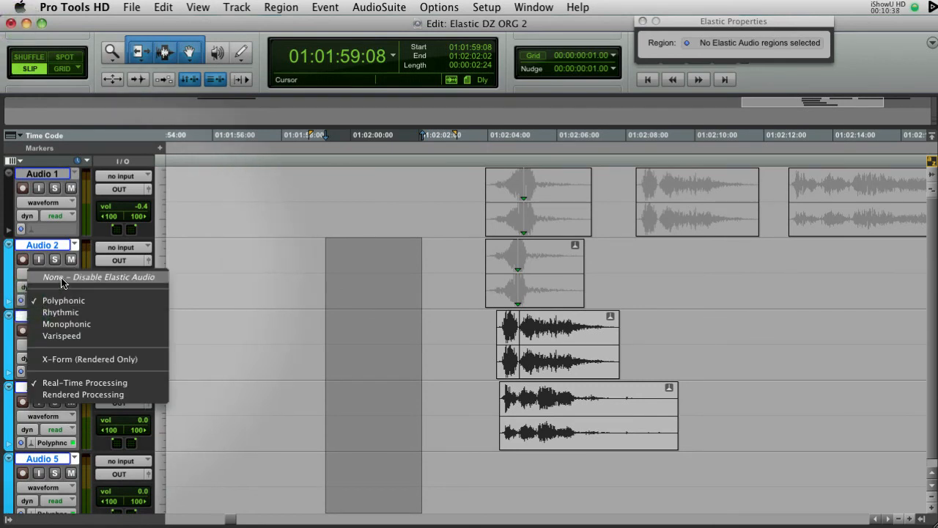
{"action": "left_click", "coordinate": [99, 277]}
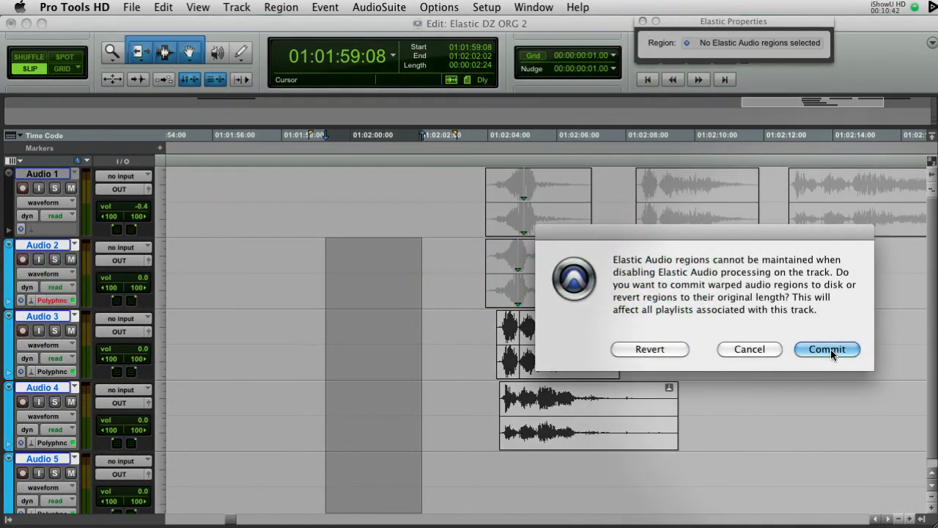
{"action": "left_click", "coordinate": [827, 349]}
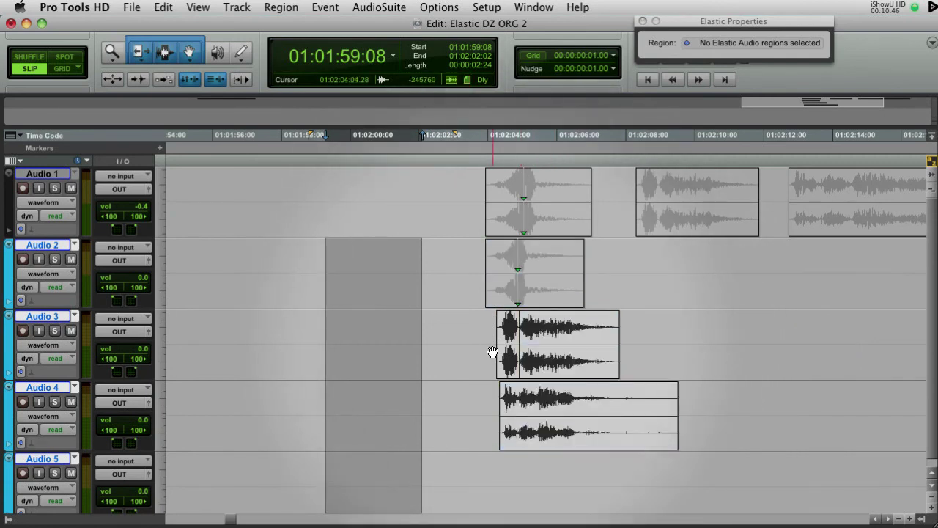
{"action": "left_click", "coordinate": [486, 332]}
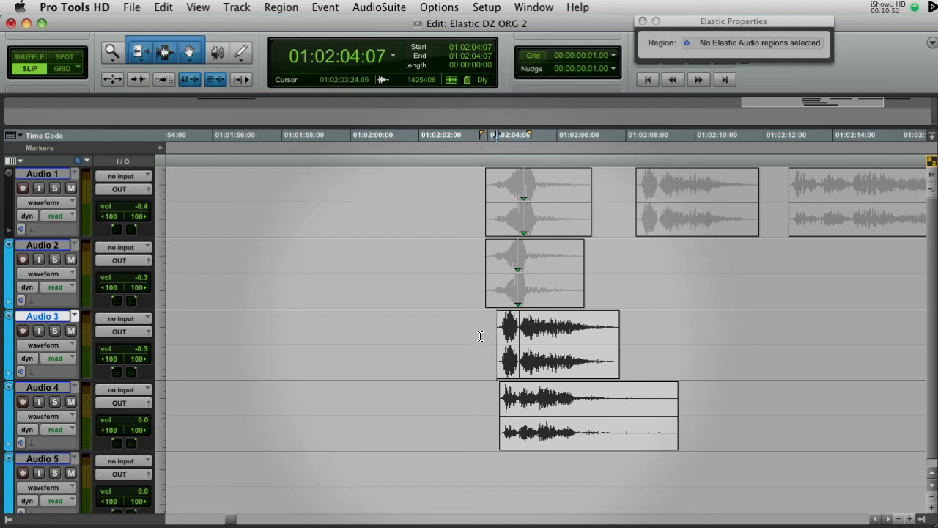
Step: Move the stretched region from Audio 4 onto non-elastic Audio 1 so it renders
{"action": "left_click", "coordinate": [480, 337]}
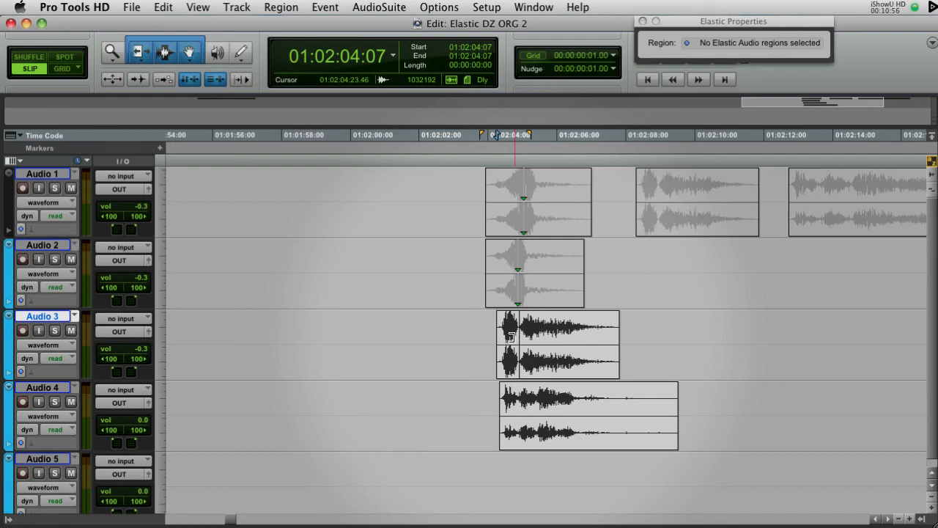
{"action": "mouse_move", "coordinate": [518, 280]}
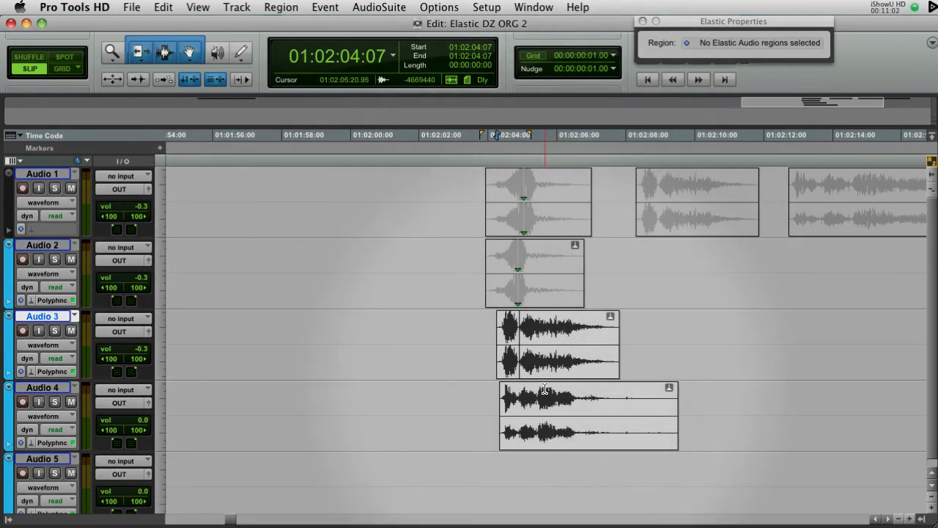
{"action": "left_click", "coordinate": [560, 432]}
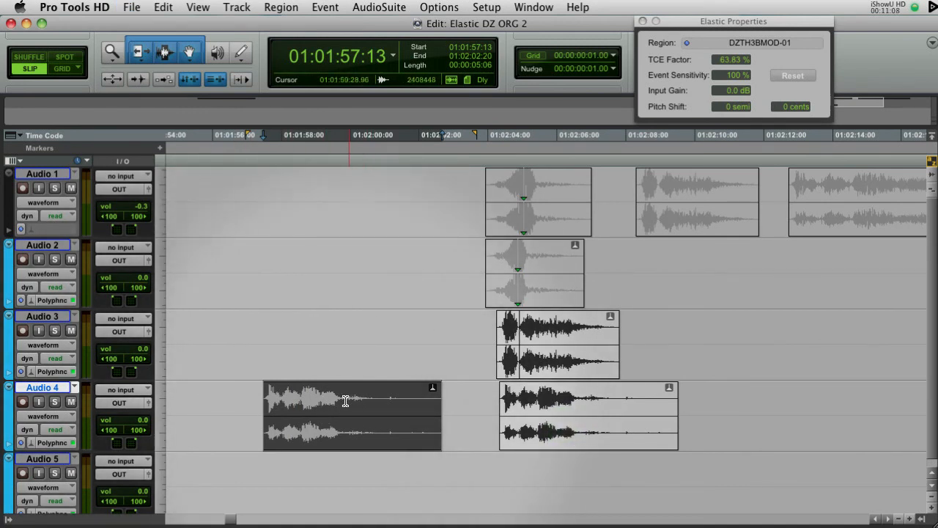
{"action": "left_click", "coordinate": [333, 400]}
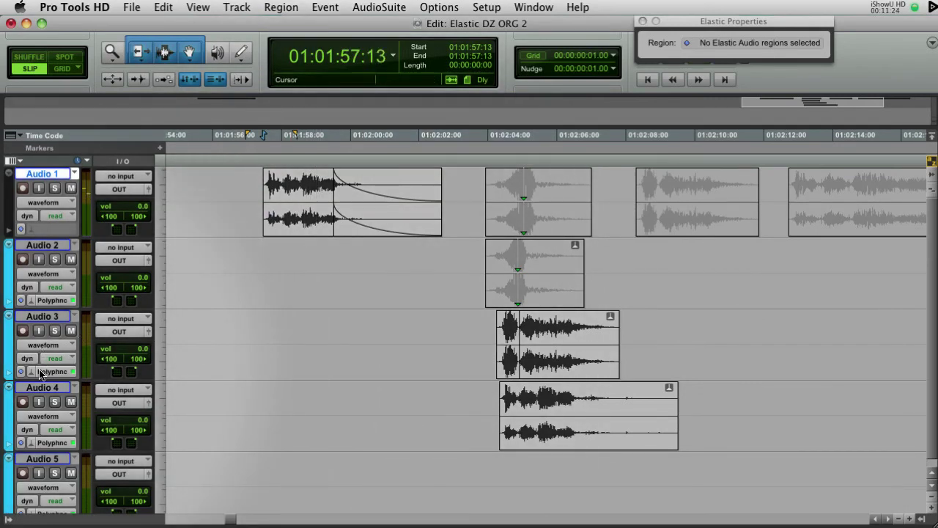
{"action": "mouse_move", "coordinate": [33, 297]}
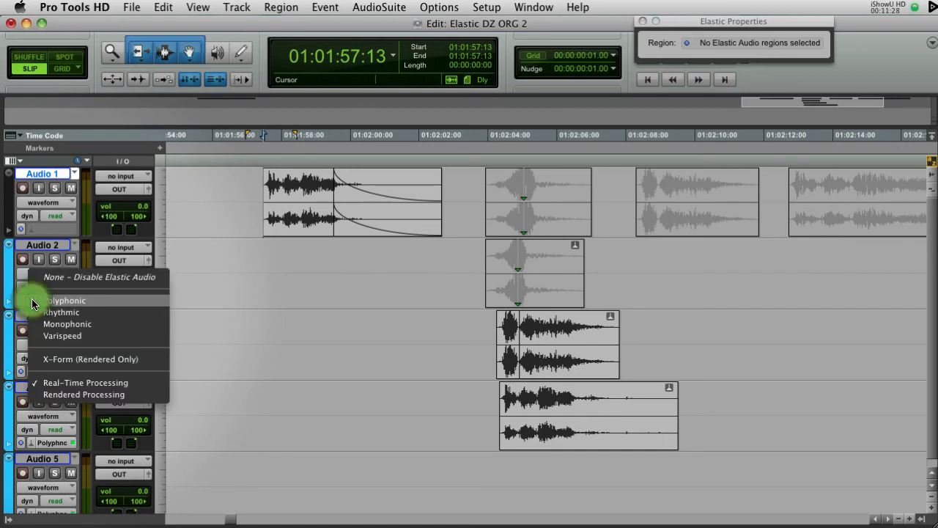
Step: Bring up Audio 2's Elastic Audio selector and set the edit point on that track
{"action": "left_click", "coordinate": [99, 276]}
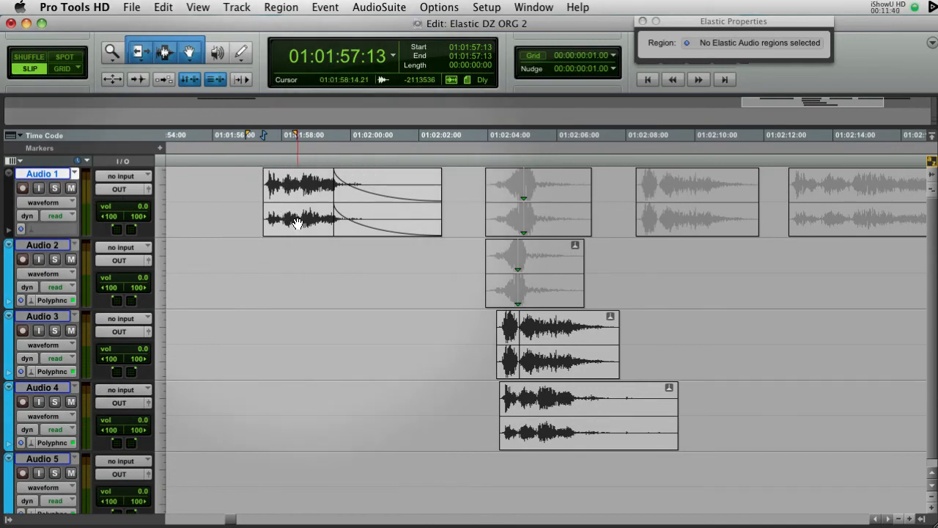
{"action": "left_click", "coordinate": [308, 264]}
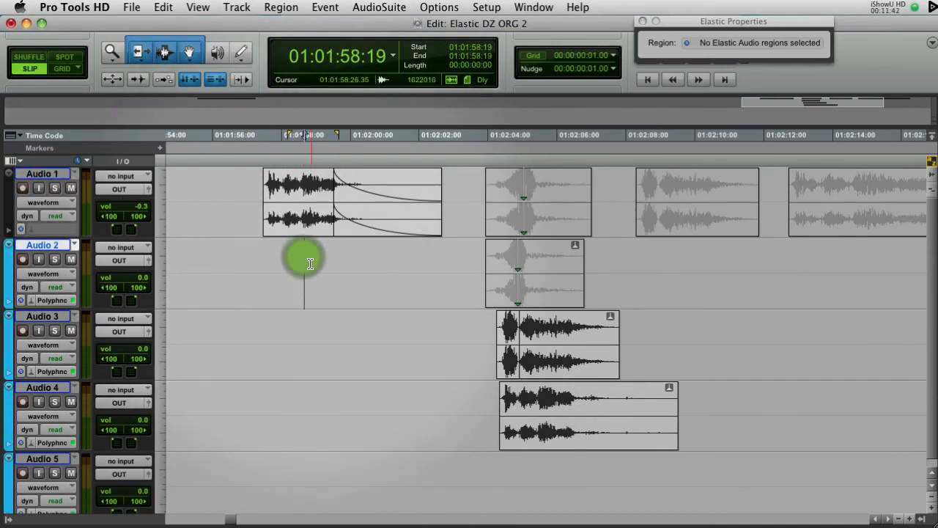